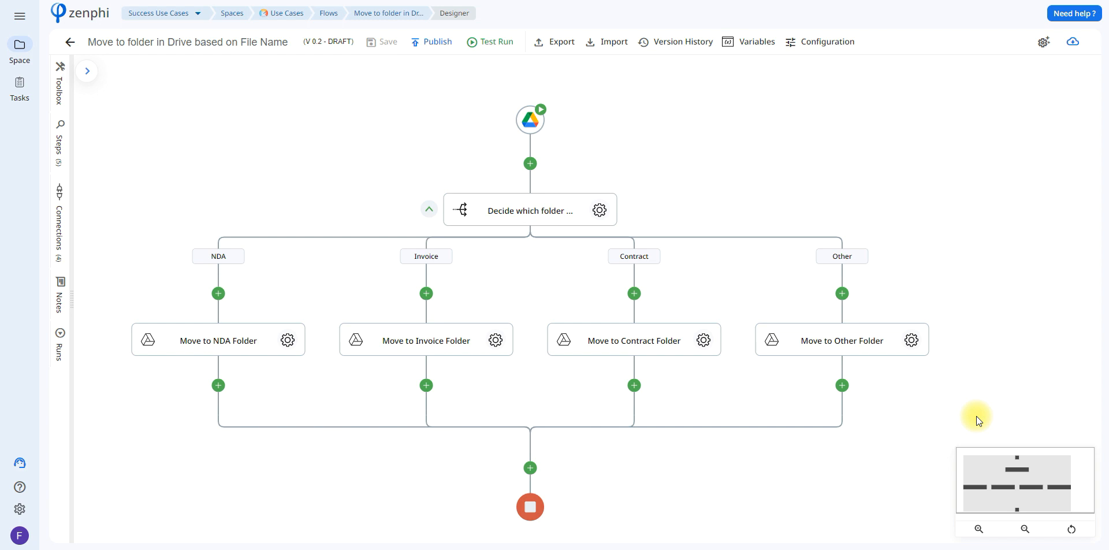
pyautogui.moveTo(657, 214)
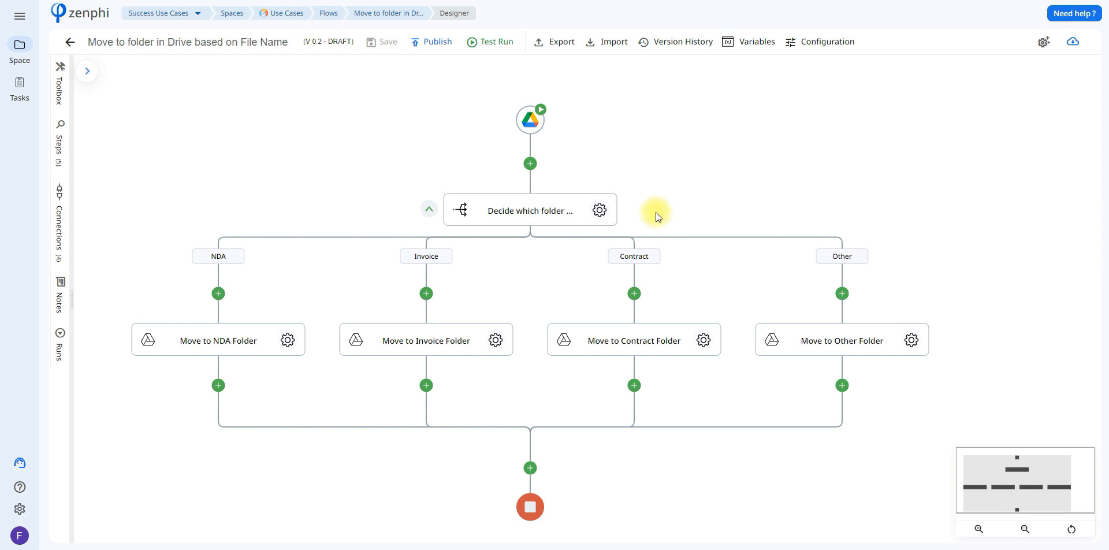
# Step: Show the Google Drive File Add Trigger settings watching the 'Files to be Organized' folder
pyautogui.click(529, 118)
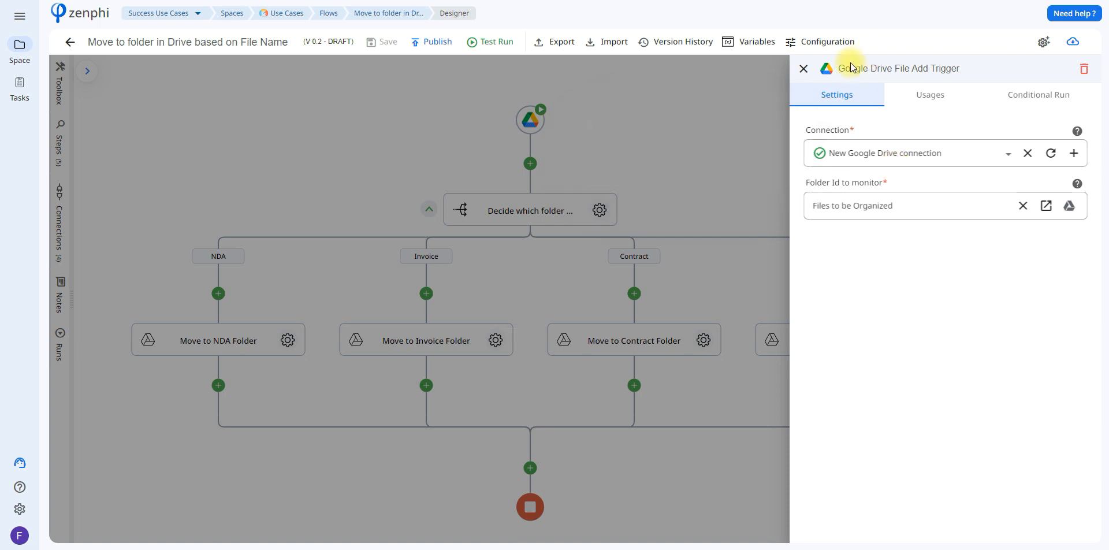
pyautogui.moveTo(849, 68)
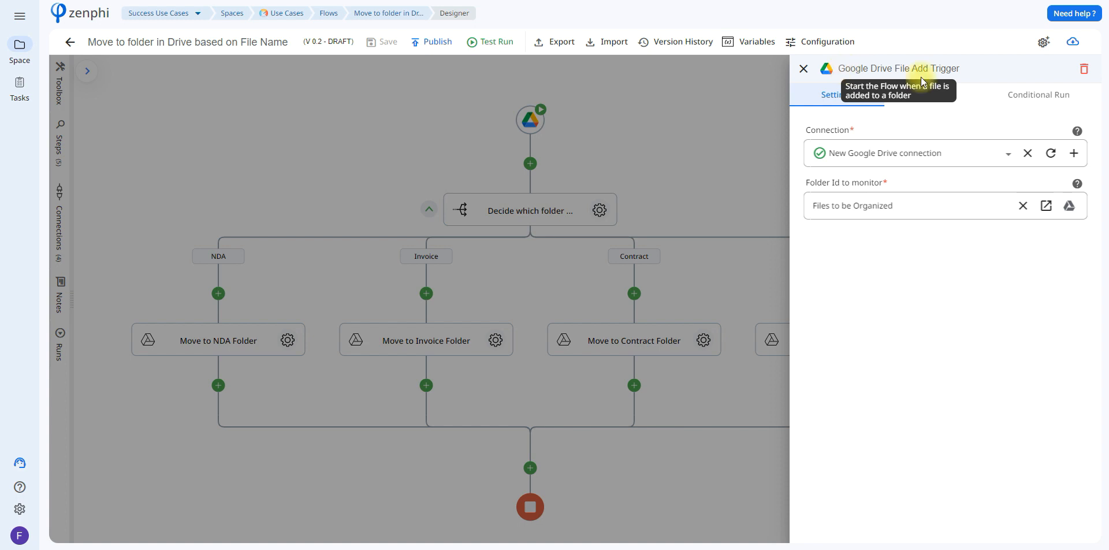
pyautogui.moveTo(1074, 153)
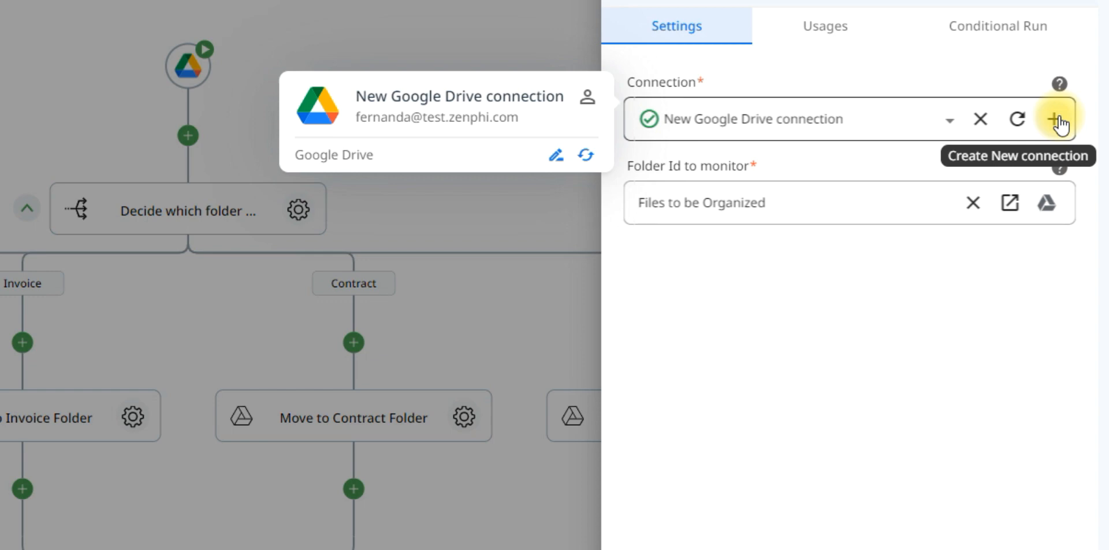
pyautogui.click(1056, 119)
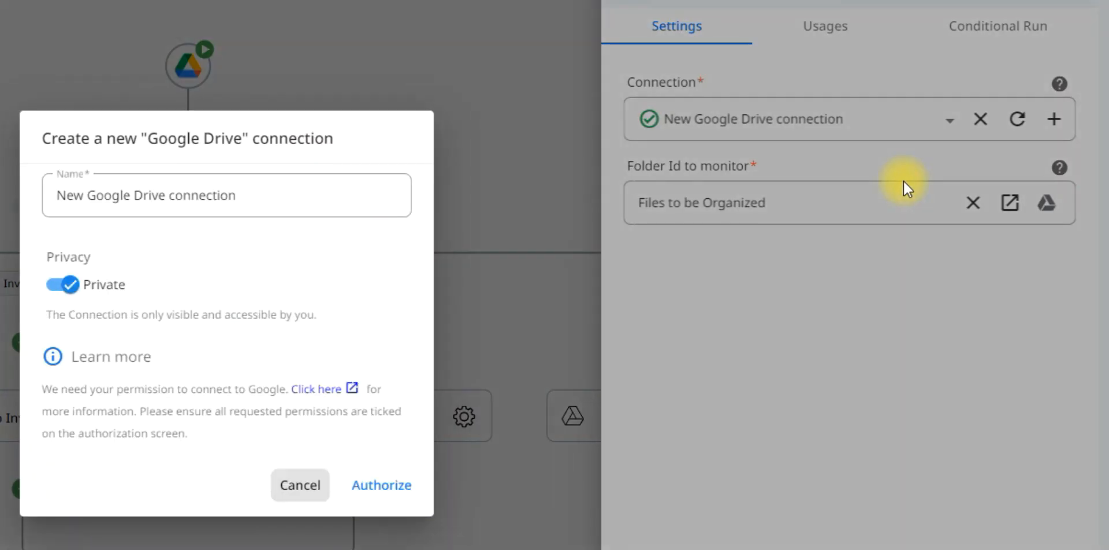
pyautogui.moveTo(436, 304)
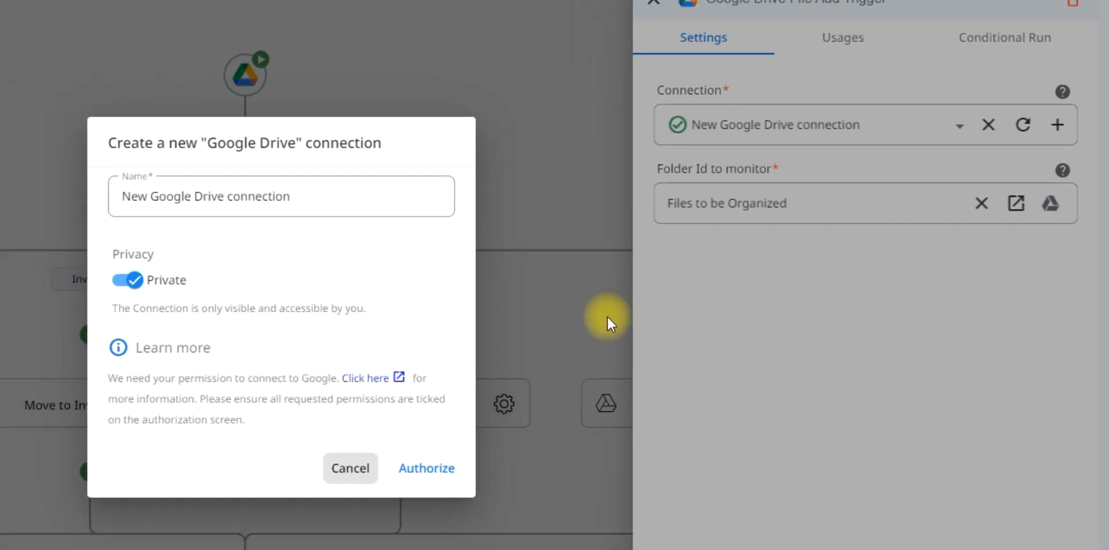
pyautogui.click(349, 468)
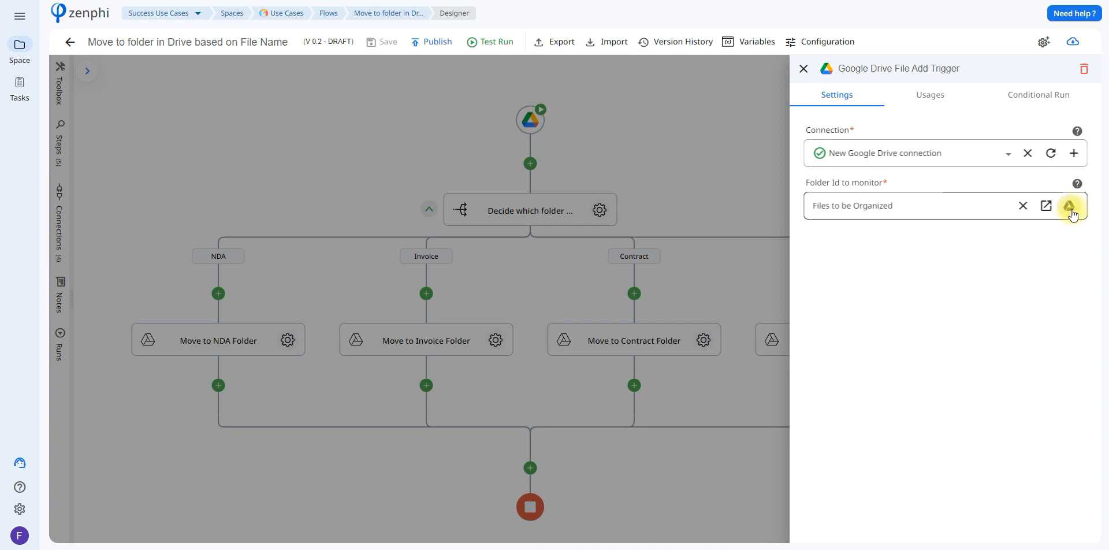
pyautogui.click(1070, 206)
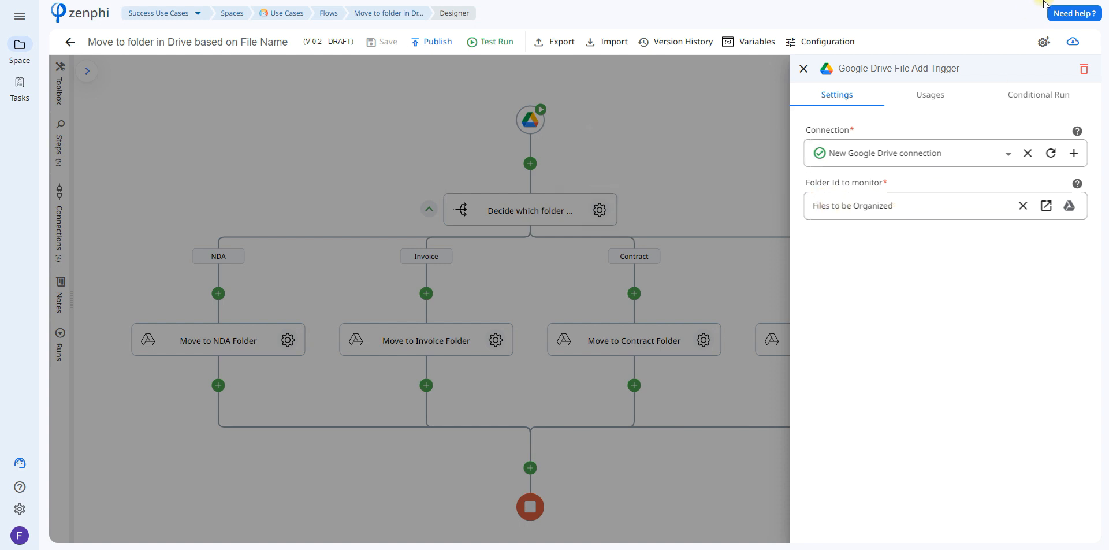
# Step: Dismiss the trigger settings to see the NDA, Invoice, Contract and Other branches
pyautogui.click(803, 68)
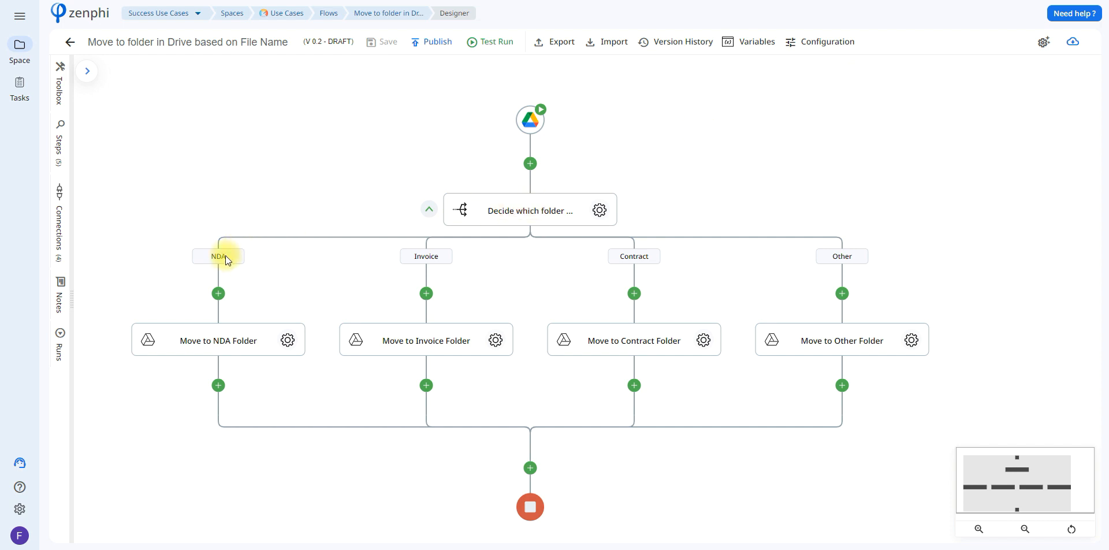
pyautogui.moveTo(648, 260)
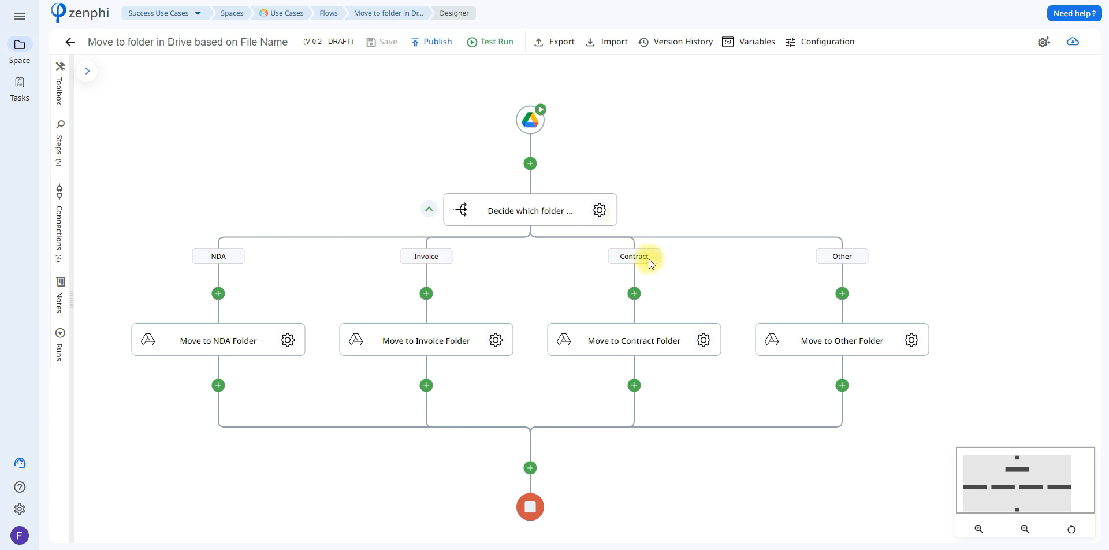
pyautogui.moveTo(869, 225)
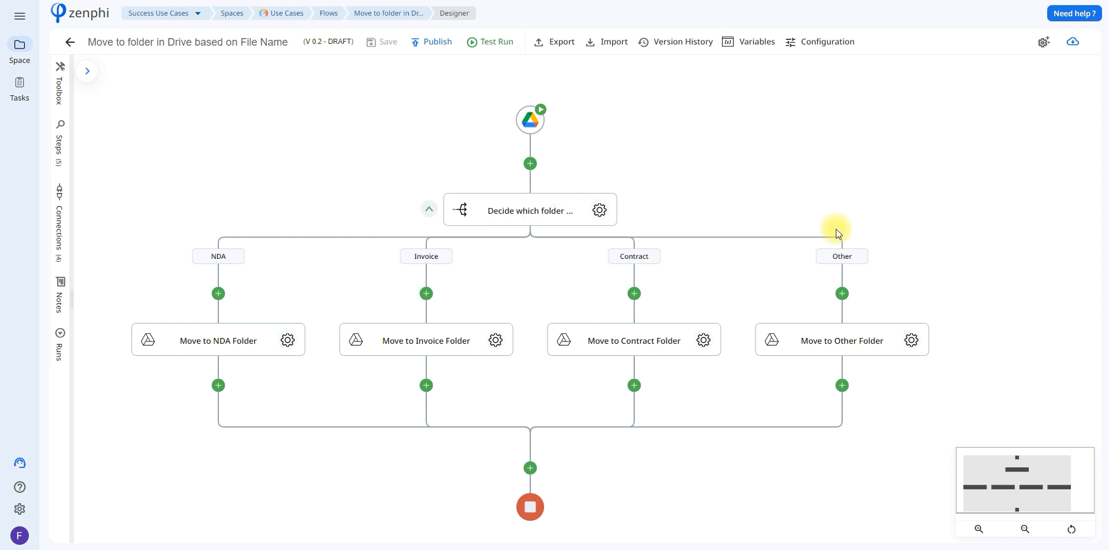
pyautogui.moveTo(452, 209)
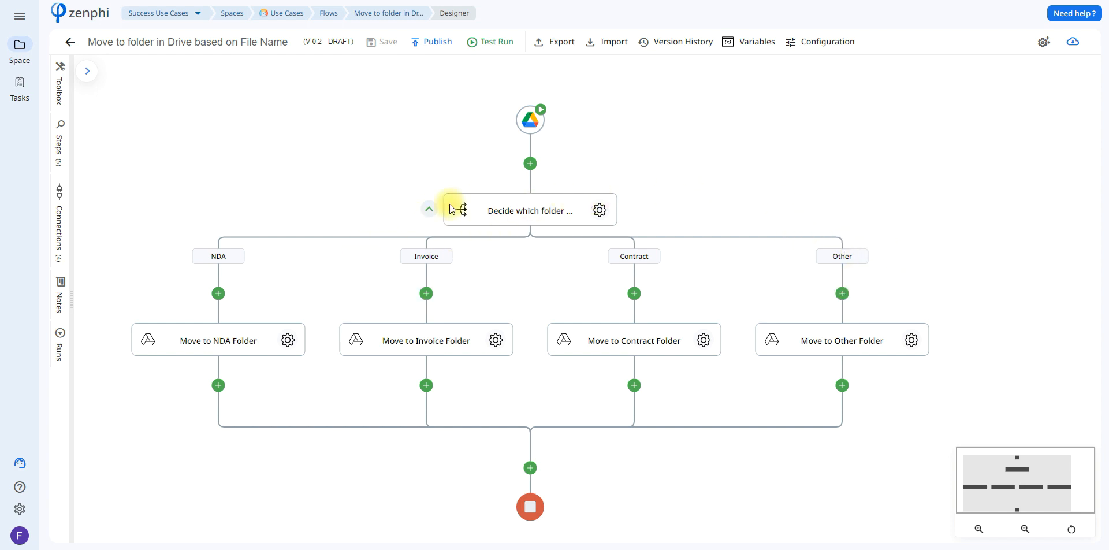
pyautogui.moveTo(627, 269)
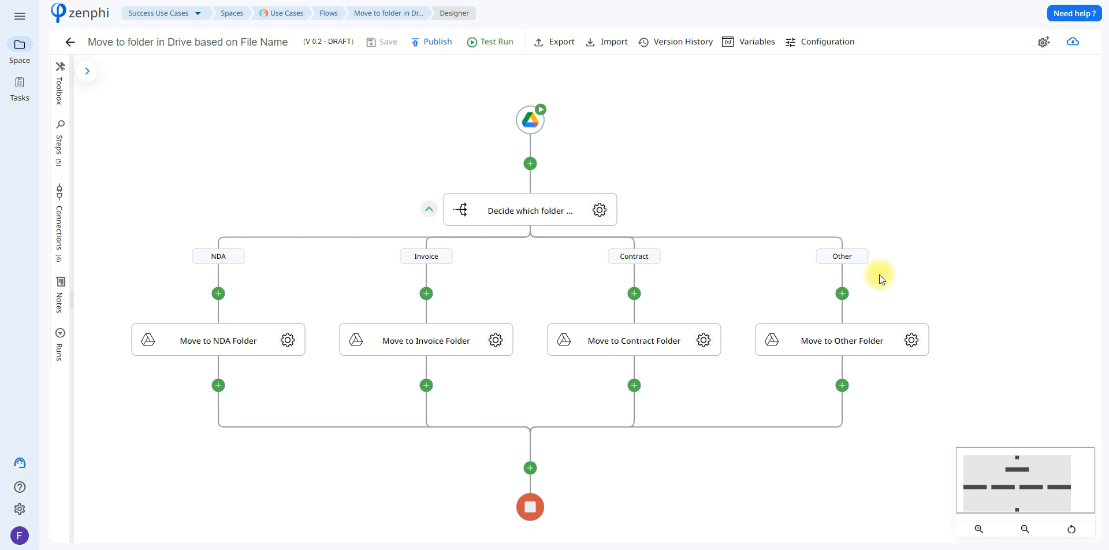
# Step: Show the 'Decide which folder...' step's branches: NDA, Invoice, Contract and default Other
pyautogui.click(599, 209)
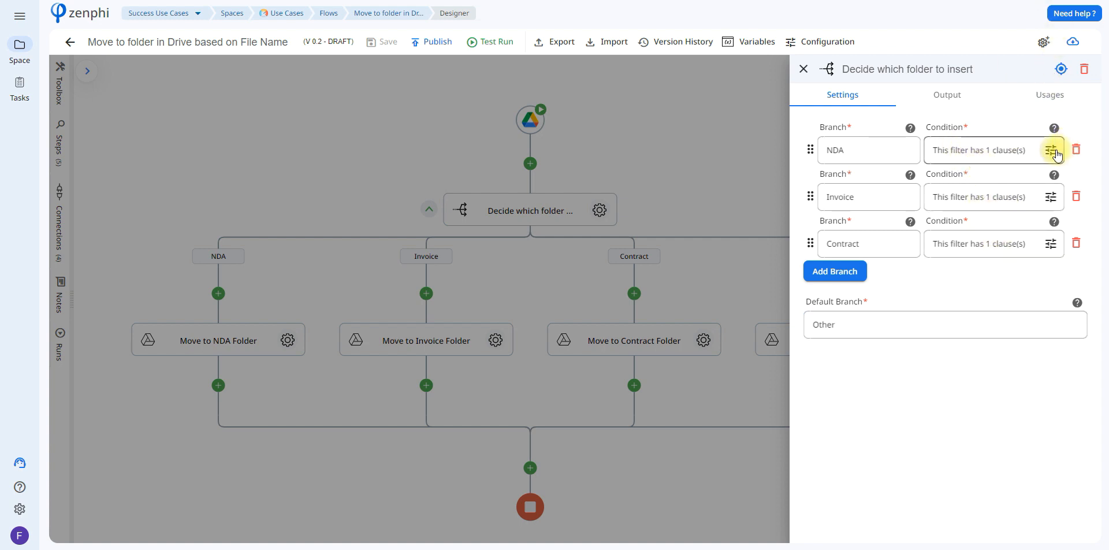
# Step: Reveal the NDA branch condition: File Name contains "NDA"
pyautogui.click(1053, 150)
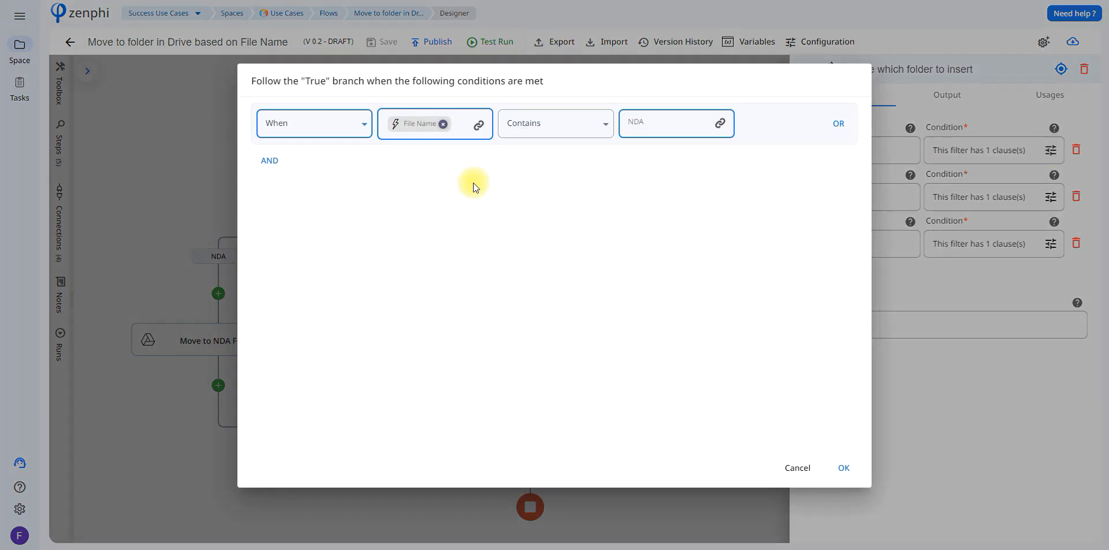
pyautogui.moveTo(678, 113)
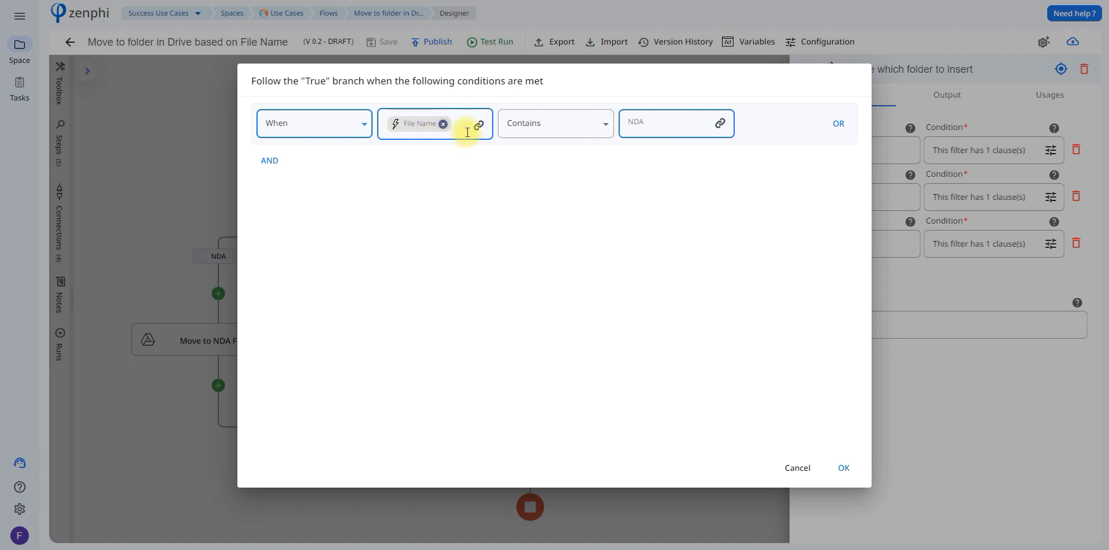
pyautogui.moveTo(478, 124)
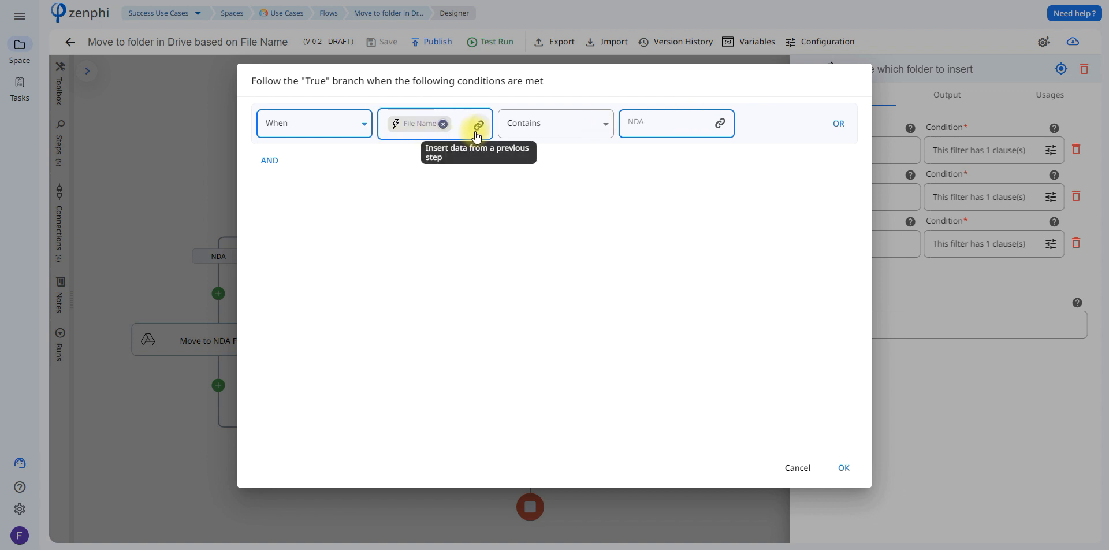
# Step: Browse the trigger's available file fields such as File Name, MIME Type and File Contents
pyautogui.click(477, 122)
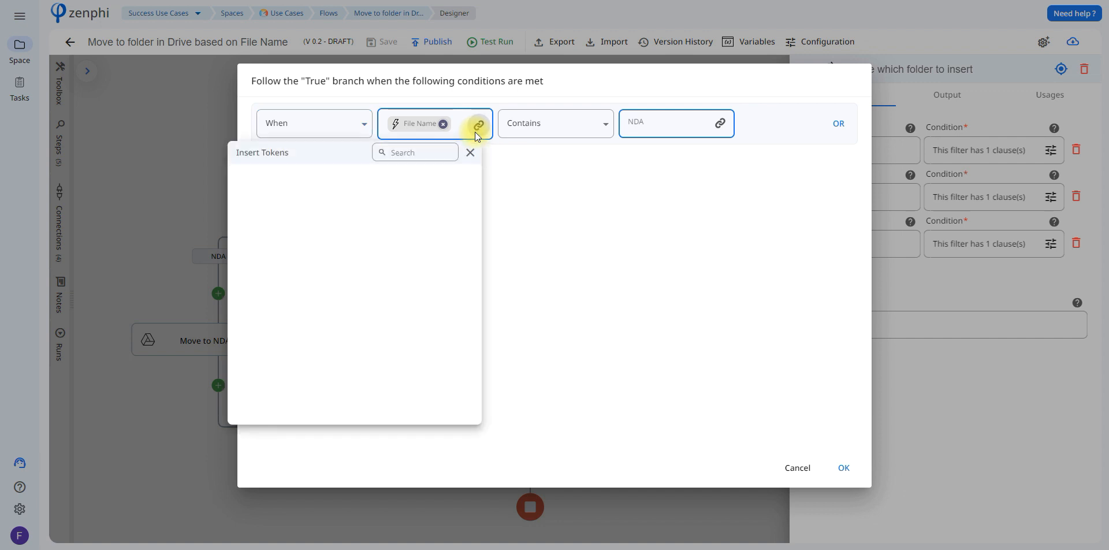
pyautogui.click(479, 122)
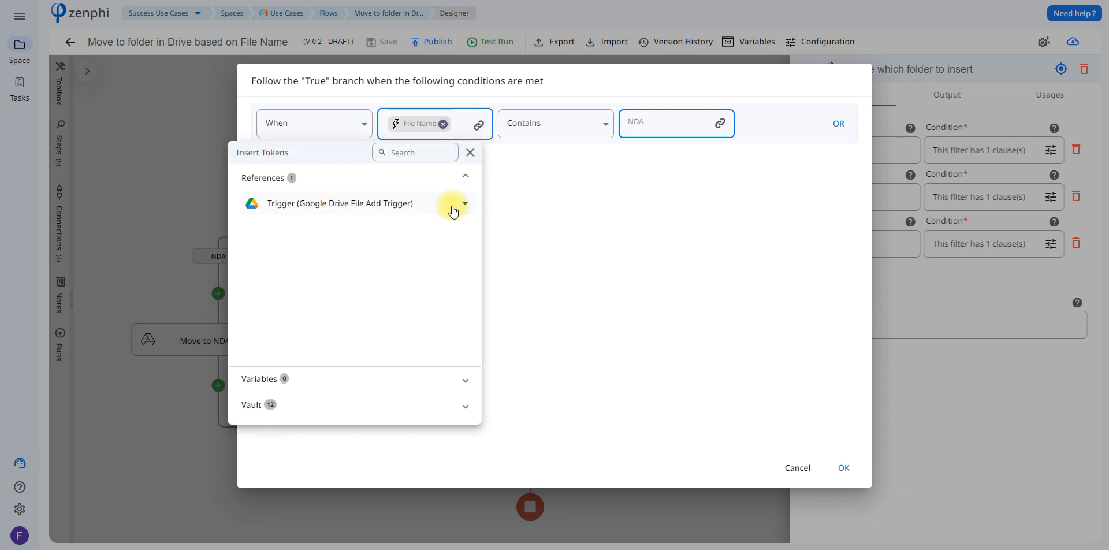
pyautogui.click(465, 204)
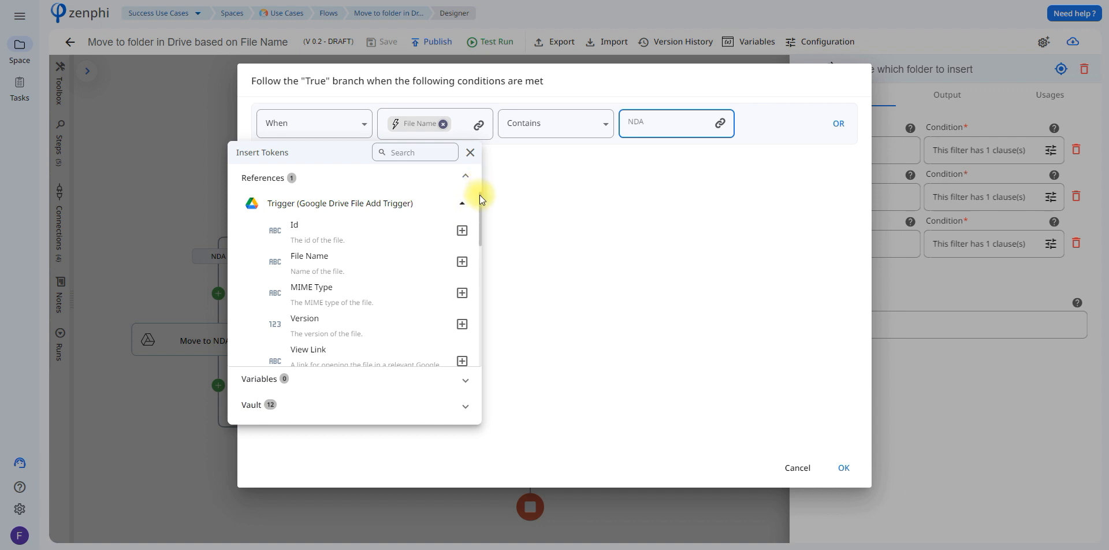
pyautogui.scroll(-3)
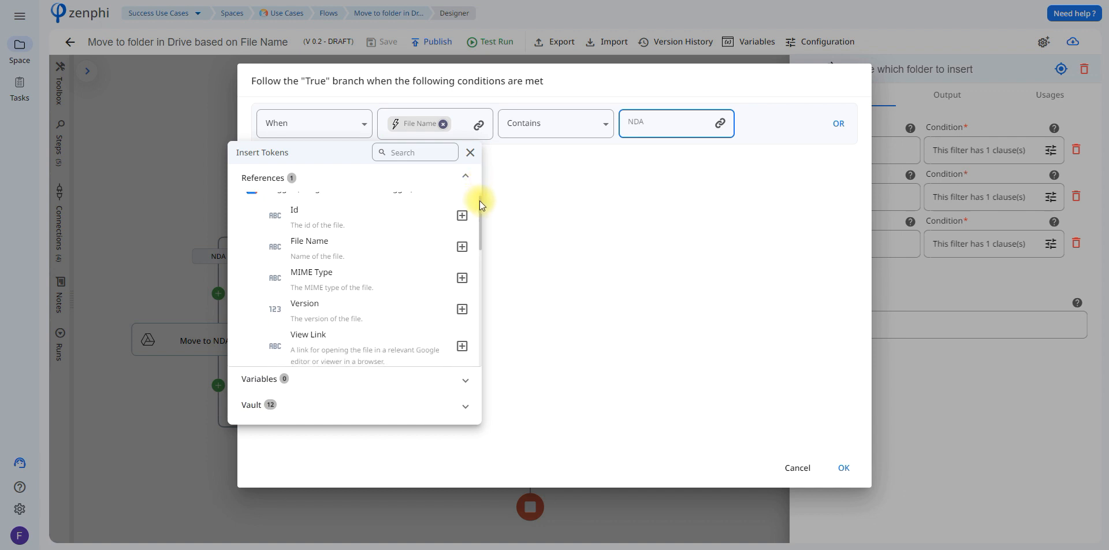
pyautogui.moveTo(461, 245)
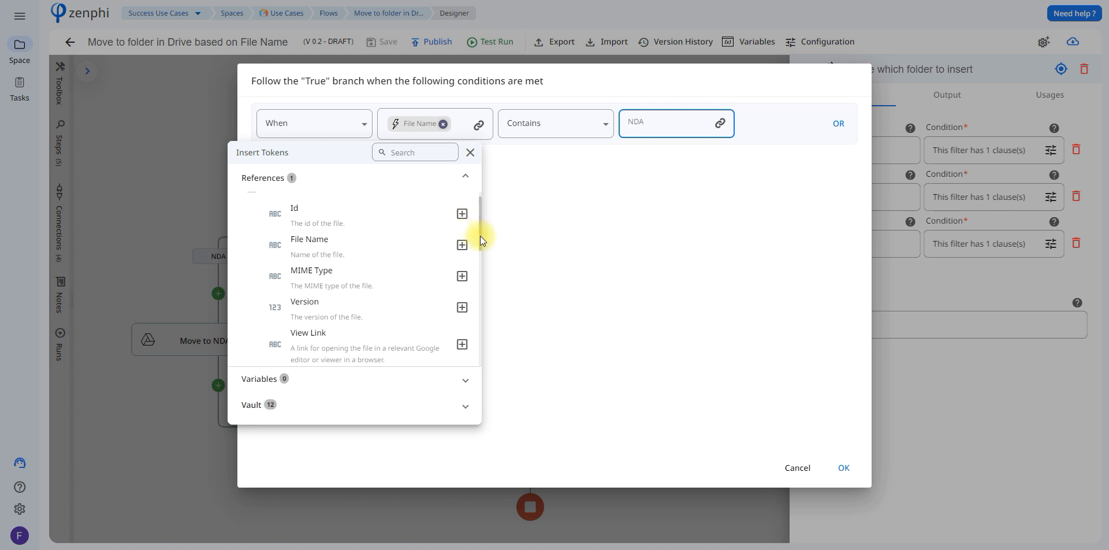
pyautogui.scroll(-3)
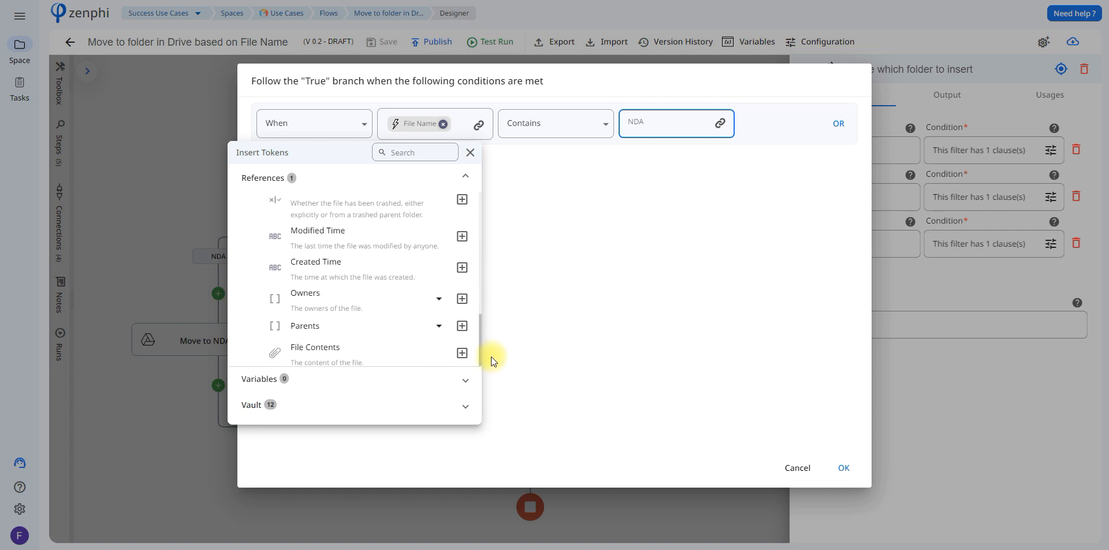
pyautogui.moveTo(646, 407)
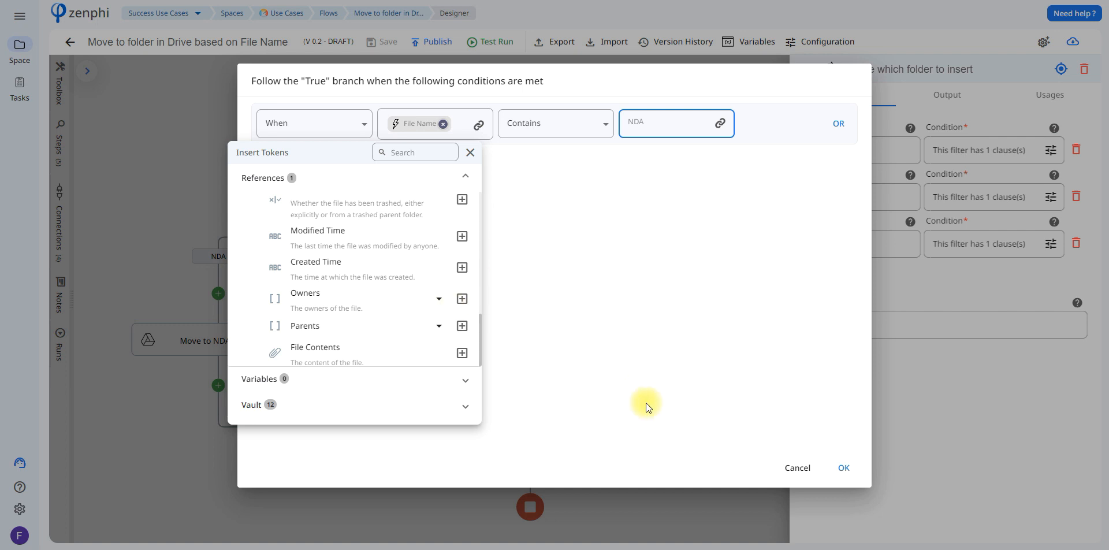
# Step: Reveal the Invoice branch condition, File Name contains "Invoice", and the Contract one
pyautogui.click(796, 467)
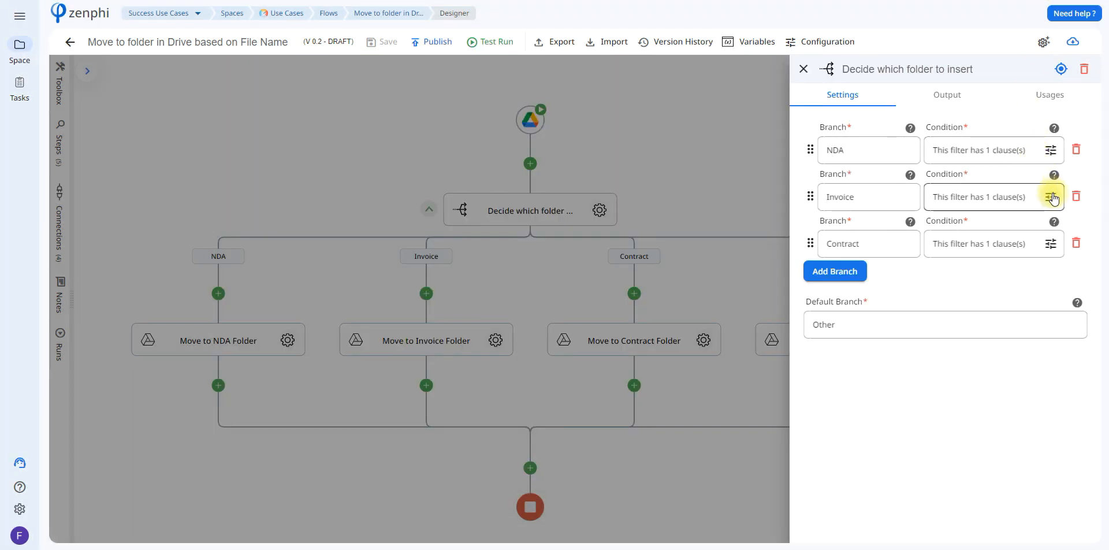
pyautogui.click(1051, 197)
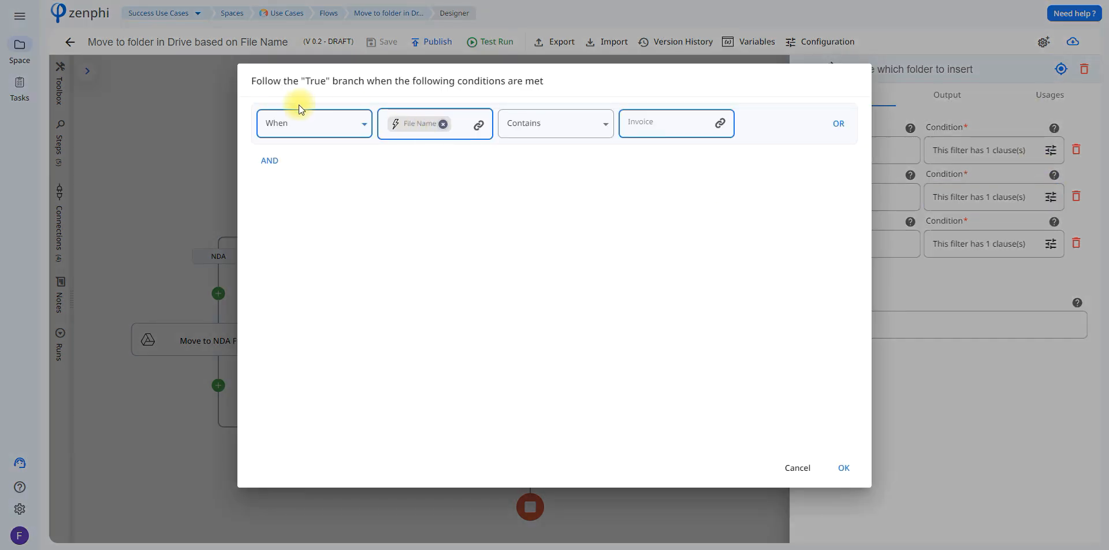
pyautogui.moveTo(796, 467)
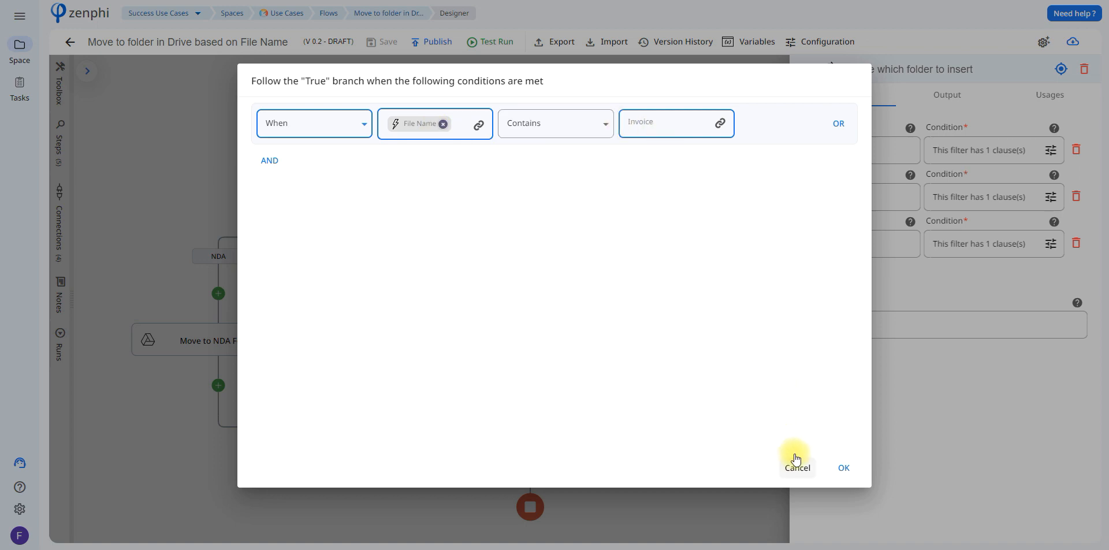
pyautogui.write('Contract')
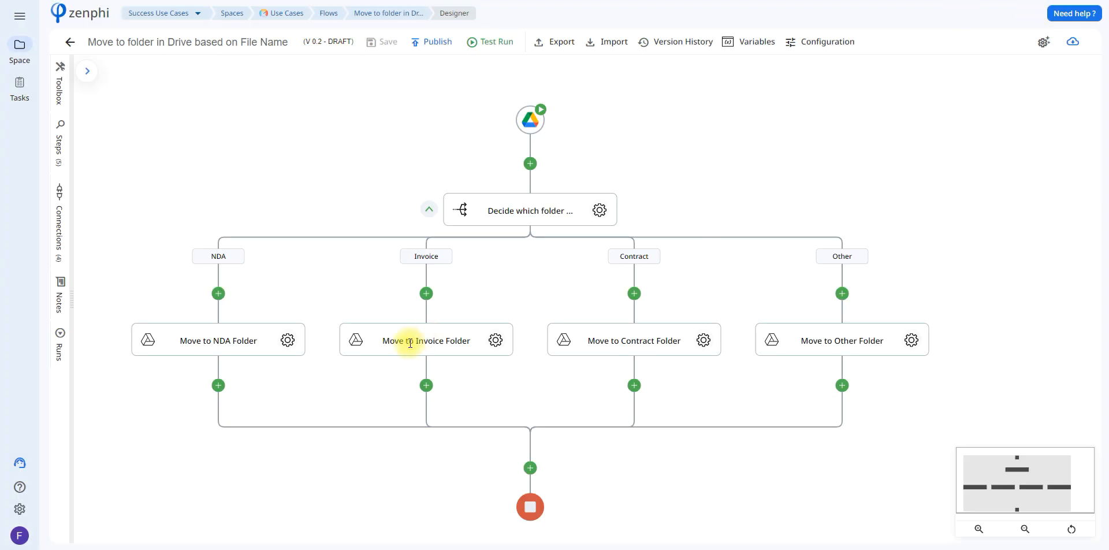
pyautogui.moveTo(427, 244)
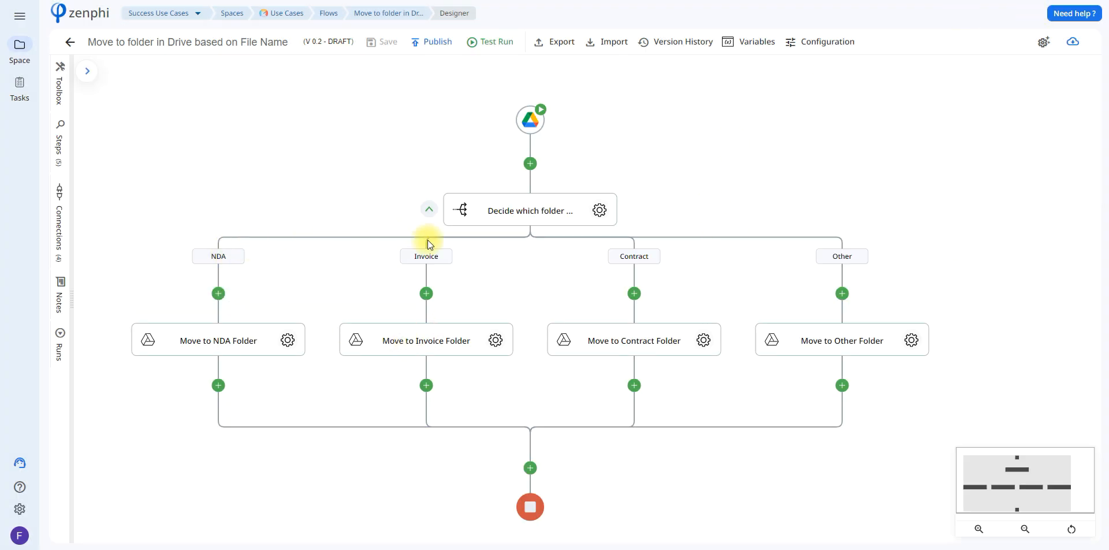
pyautogui.moveTo(937, 347)
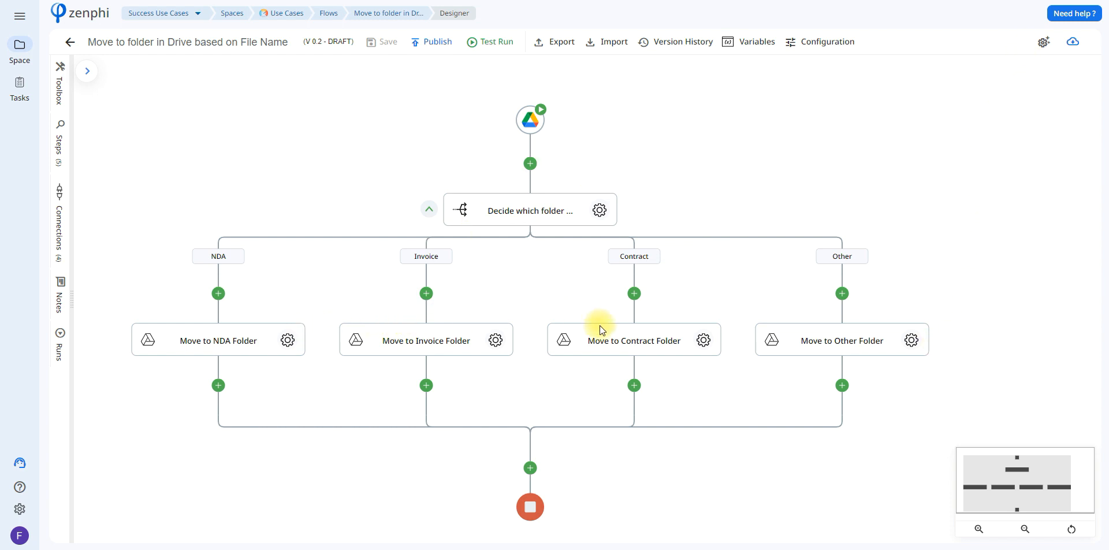
pyautogui.moveTo(334, 360)
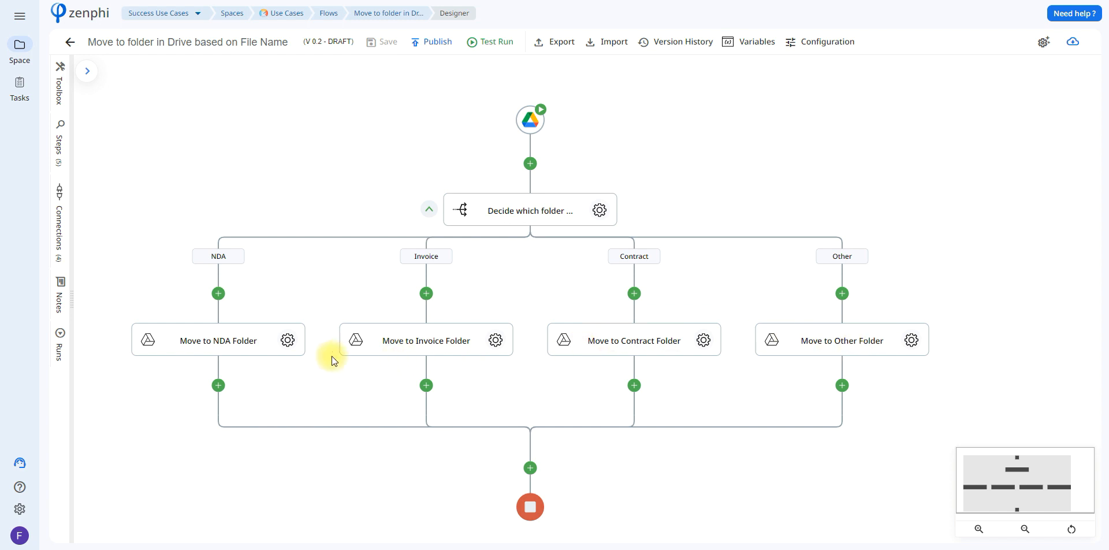
pyautogui.moveTo(362, 363)
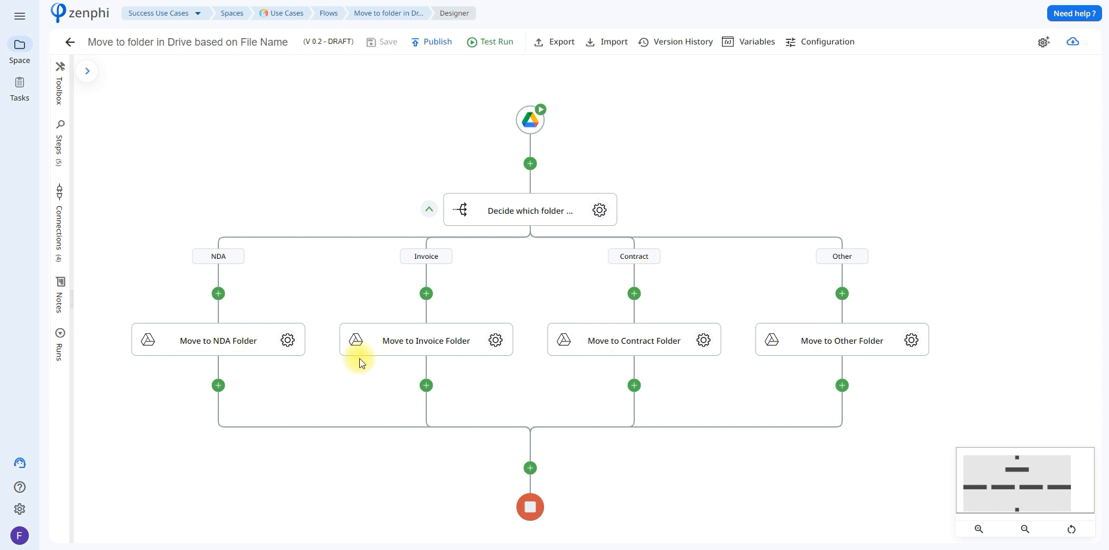
pyautogui.moveTo(288, 341)
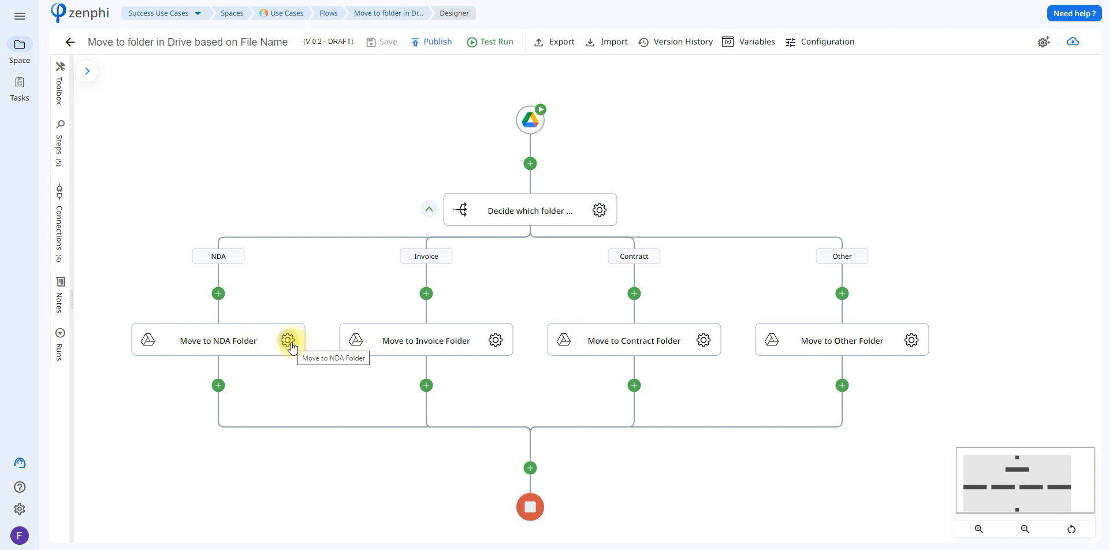
pyautogui.click(288, 341)
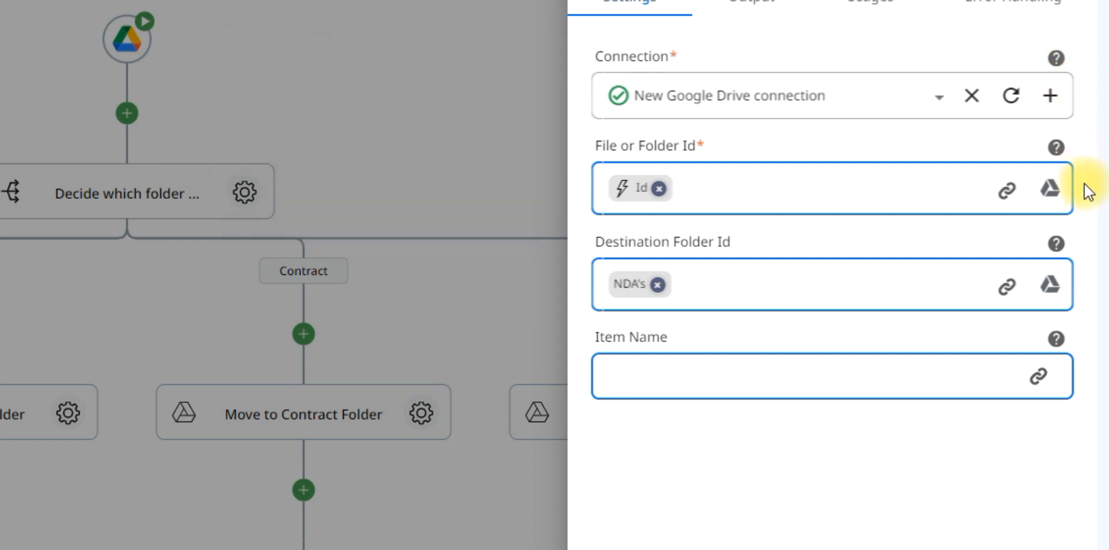
pyautogui.moveTo(1006, 190)
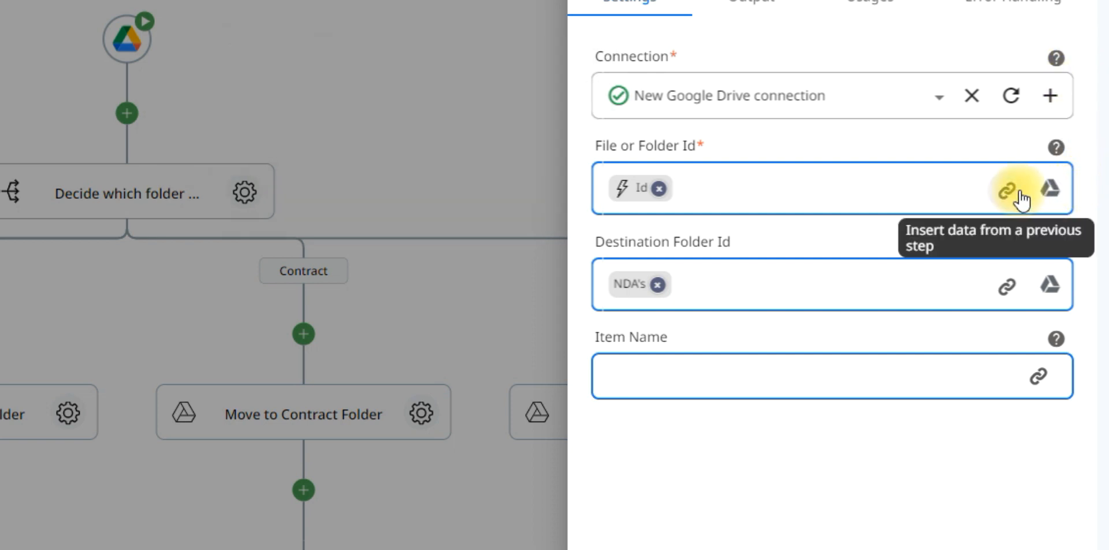
pyautogui.click(1006, 190)
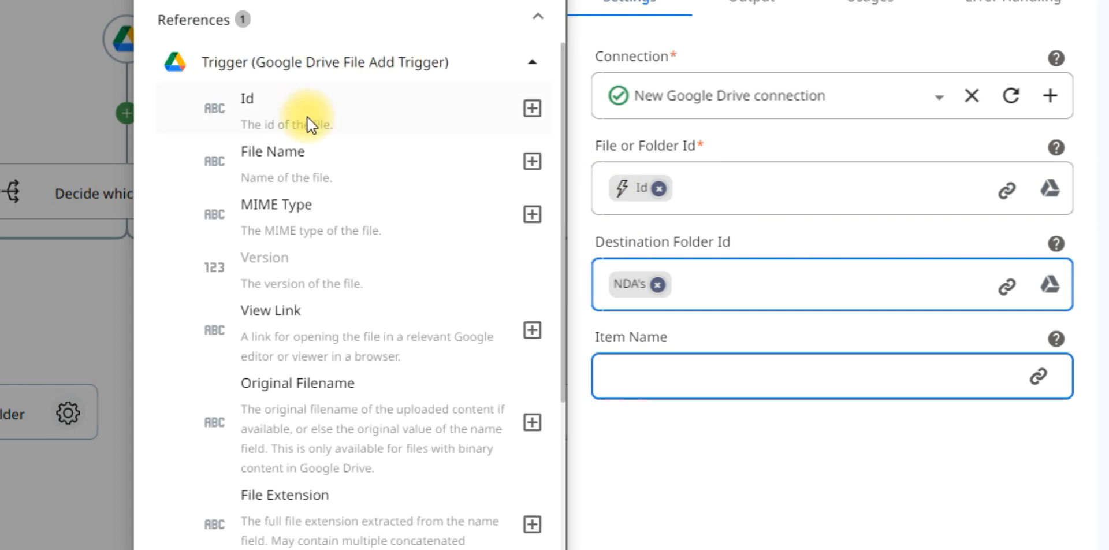
pyautogui.moveTo(409, 116)
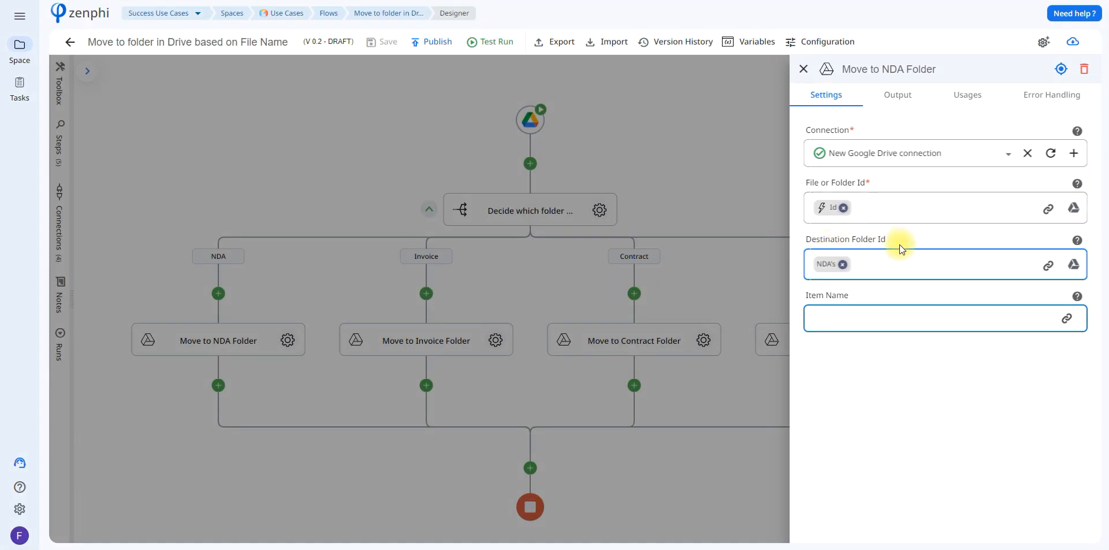
pyautogui.moveTo(873, 253)
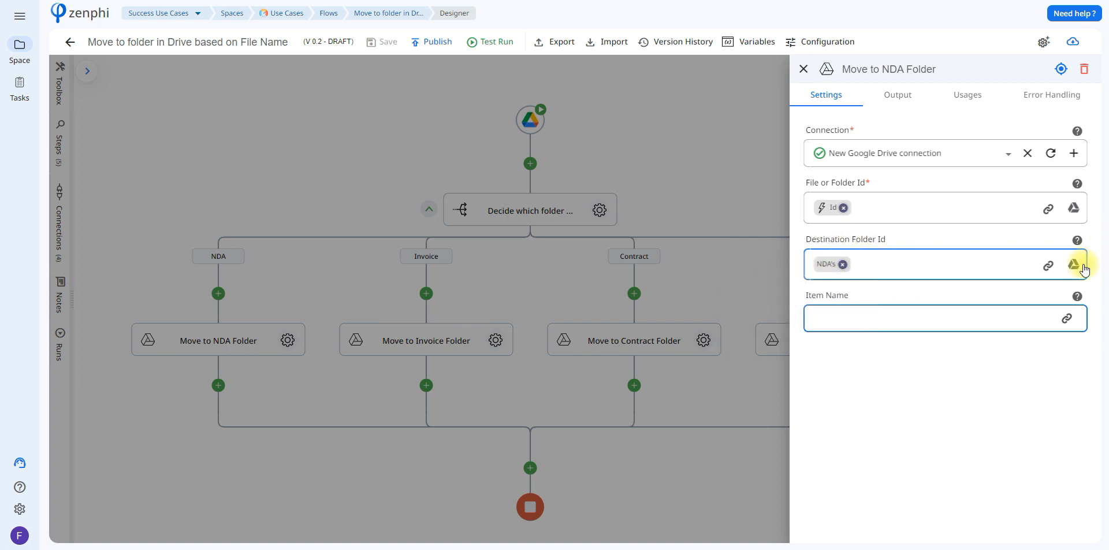
pyautogui.click(1074, 265)
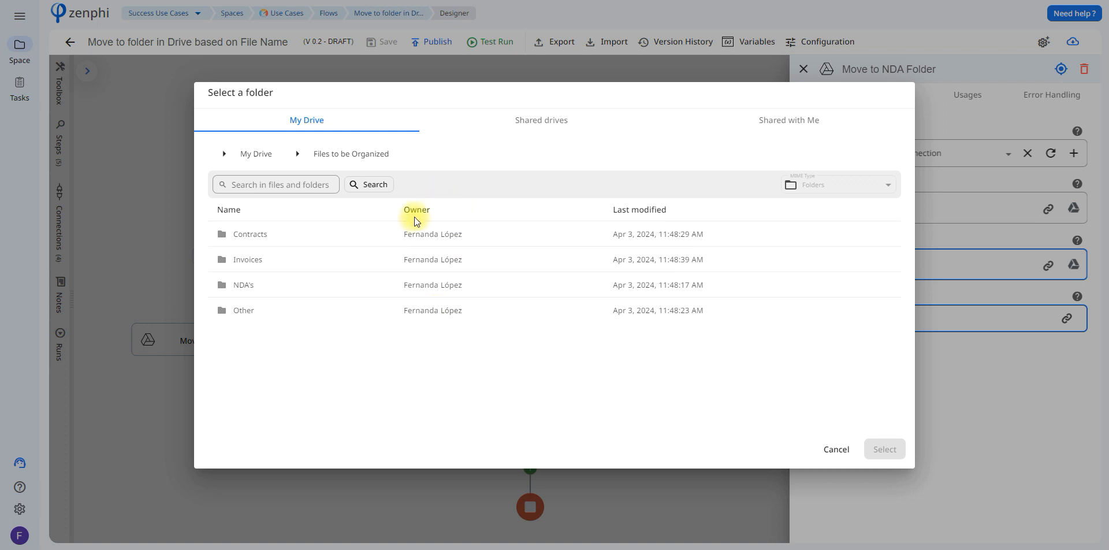
pyautogui.moveTo(556, 301)
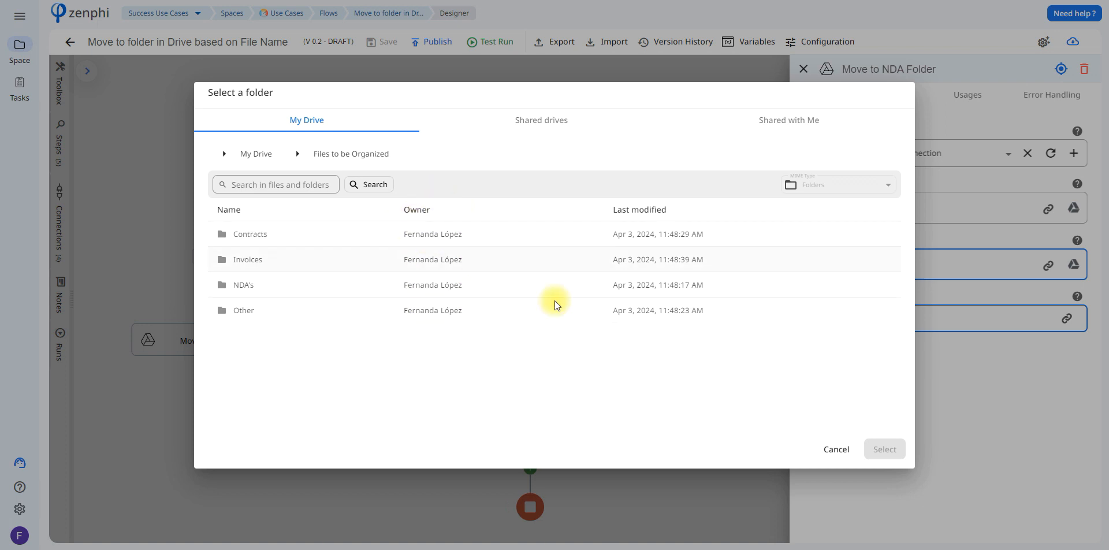
pyautogui.click(244, 284)
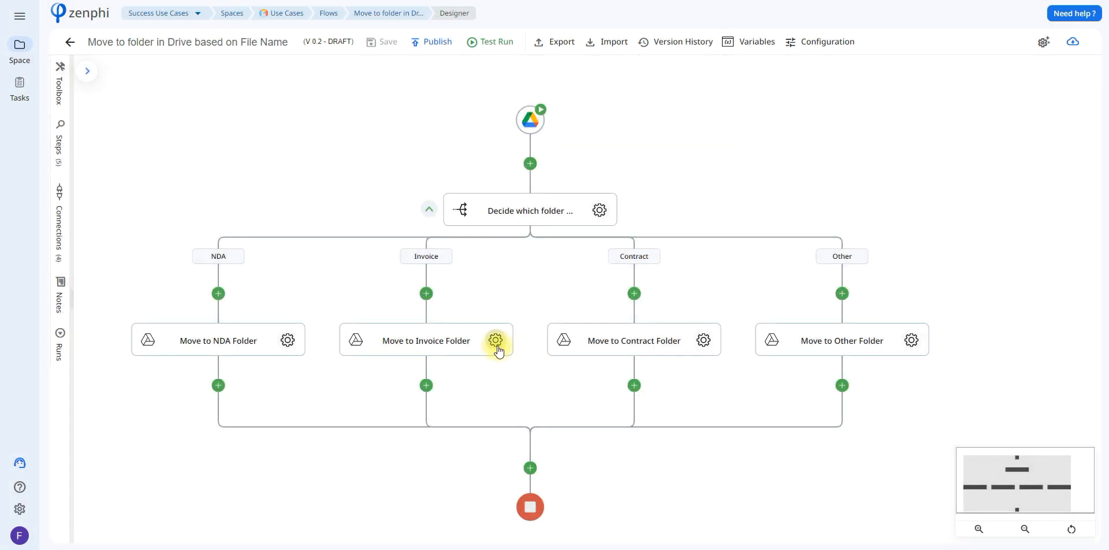
pyautogui.click(496, 341)
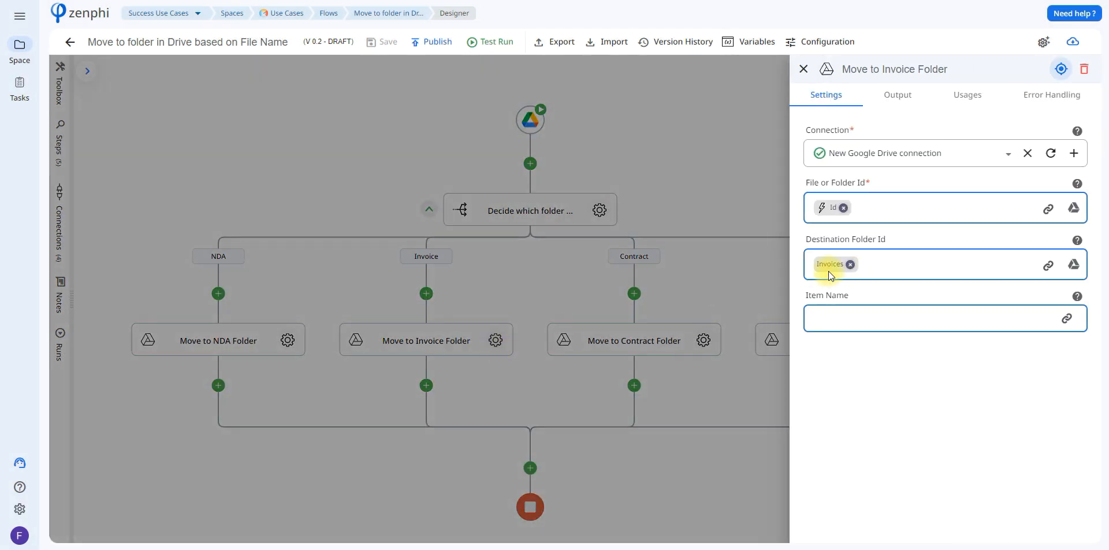
pyautogui.click(635, 340)
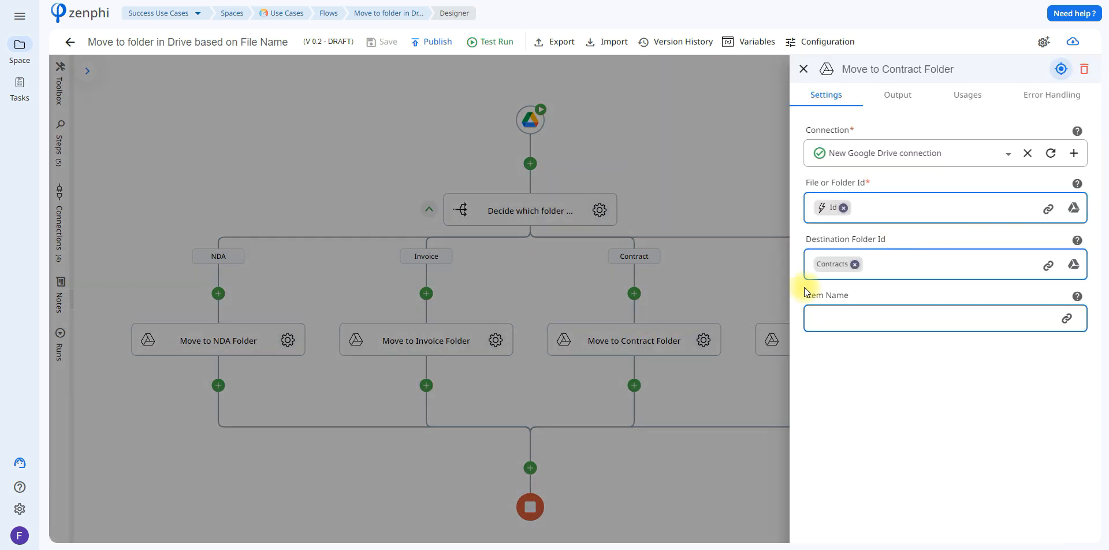
pyautogui.click(803, 68)
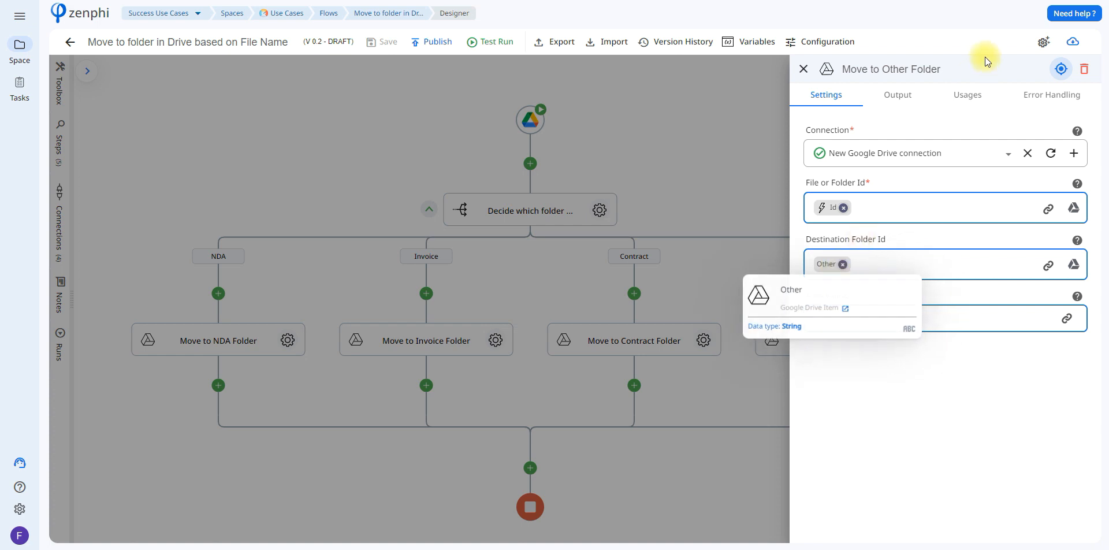
pyautogui.click(803, 69)
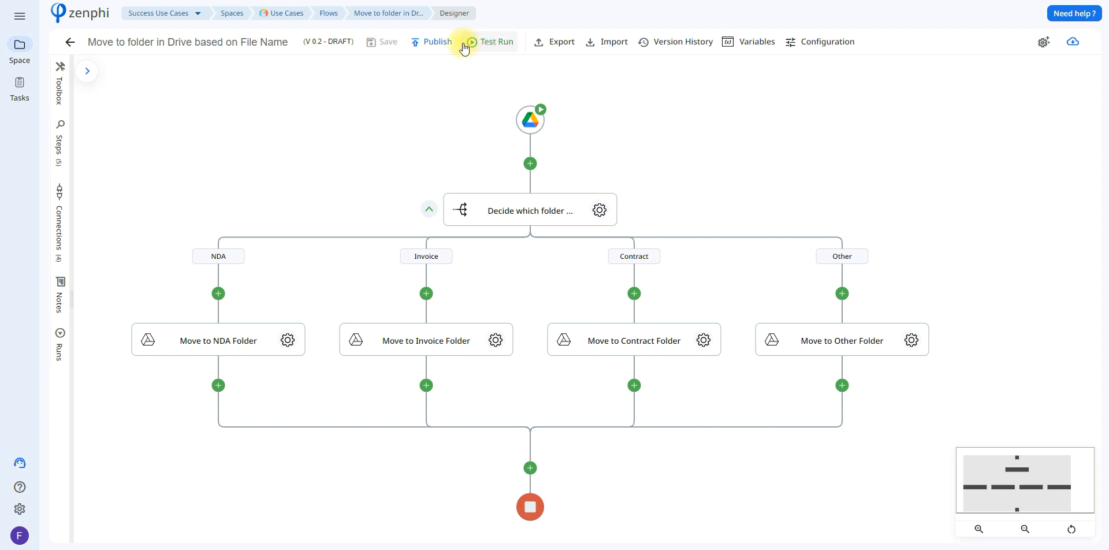
# Step: Launch a test run using Emily_Contract.jpg as the starting file
pyautogui.click(497, 41)
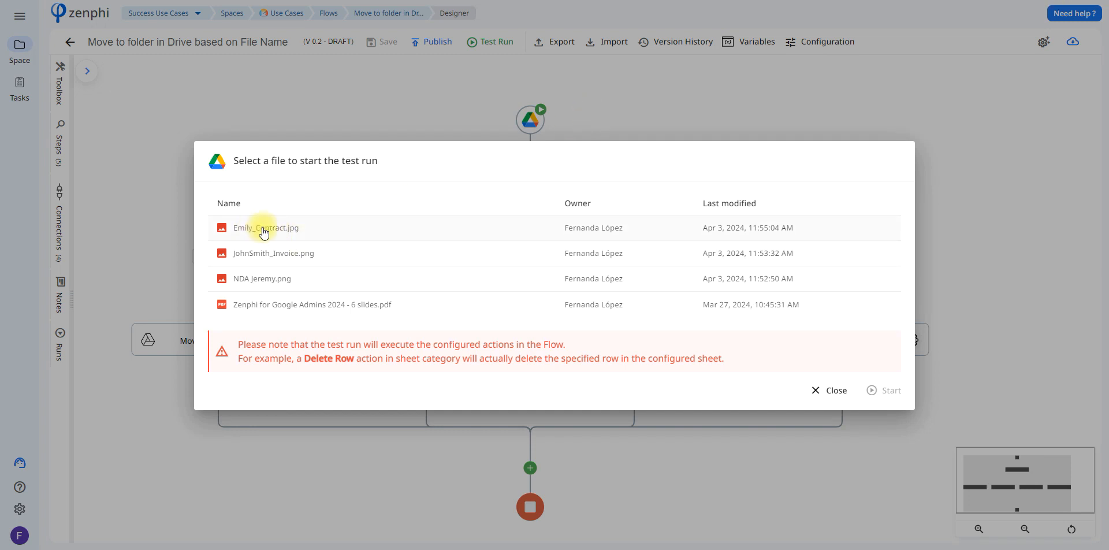
pyautogui.click(266, 227)
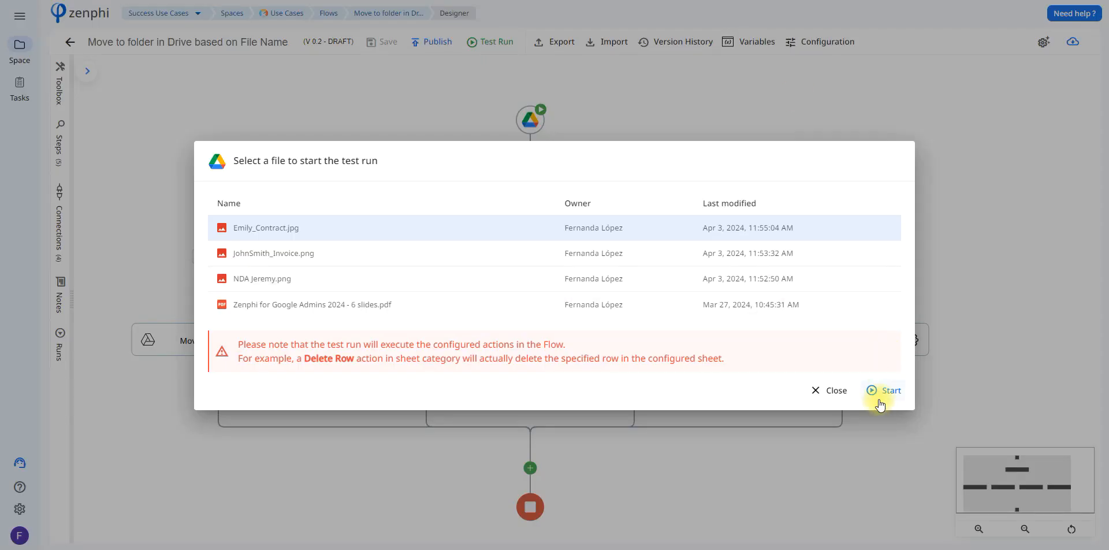
pyautogui.click(890, 391)
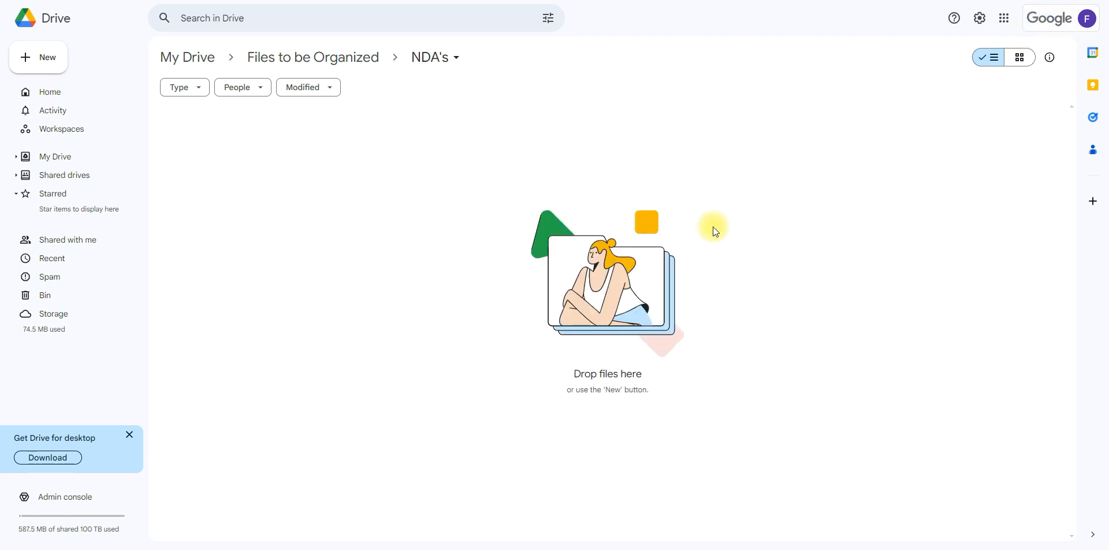
pyautogui.moveTo(713, 231)
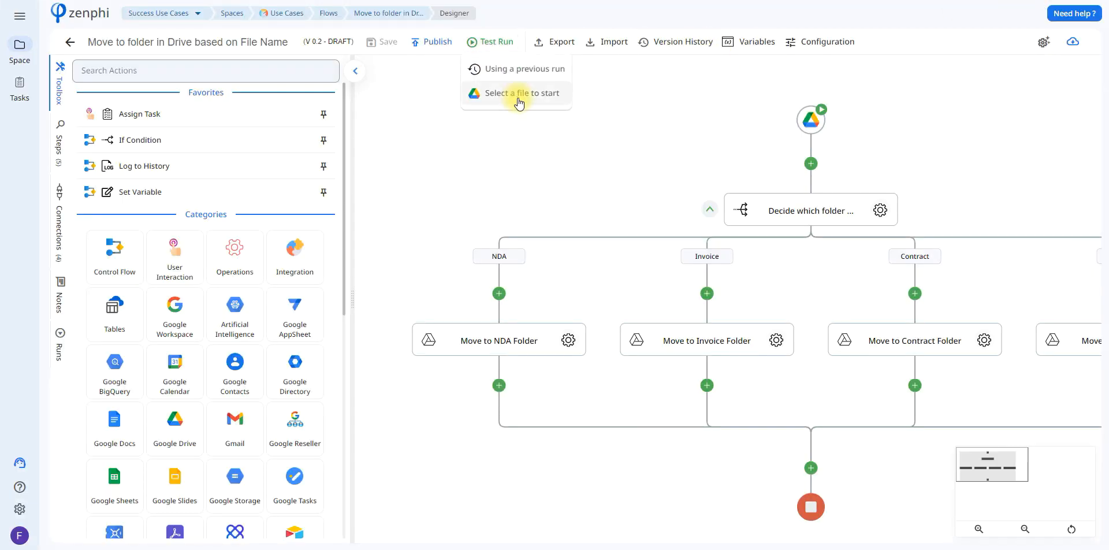
# Step: Launch a test run using NDA Jeremy.png so it lands in the NDA's folder
pyautogui.click(522, 92)
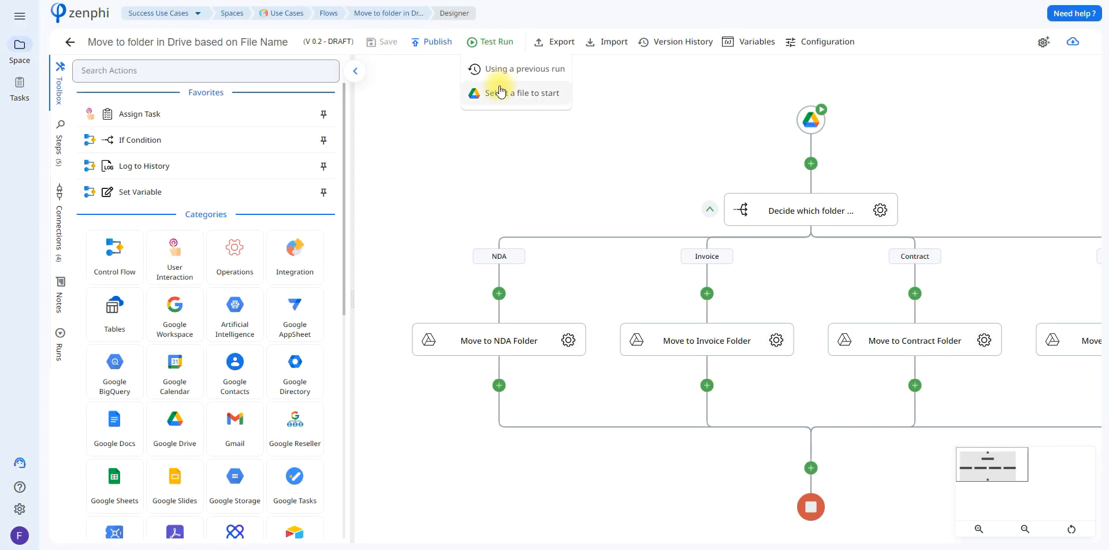
pyautogui.click(522, 92)
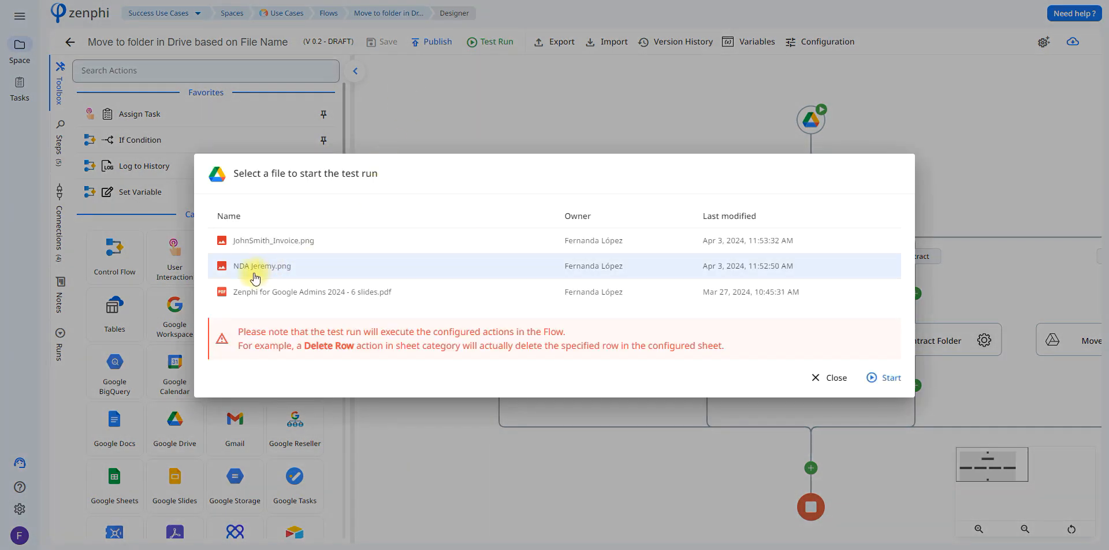
pyautogui.moveTo(877, 363)
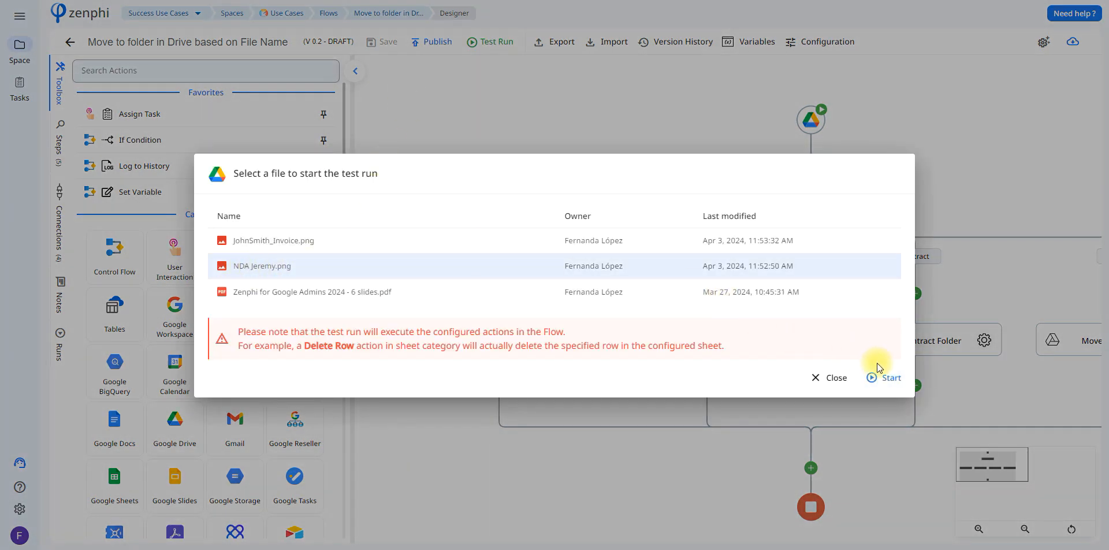
pyautogui.click(889, 378)
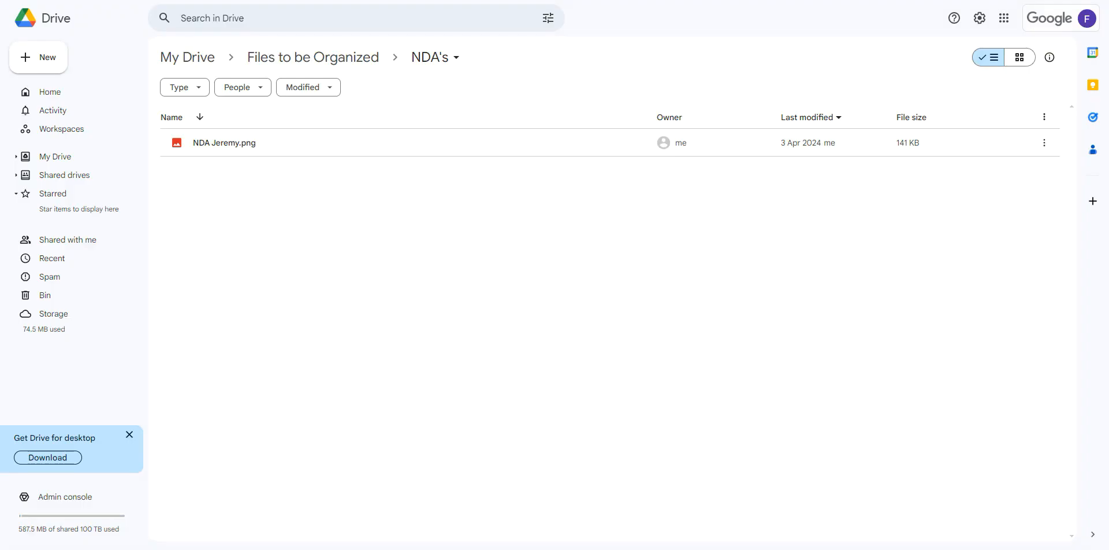
pyautogui.moveTo(1040, 2)
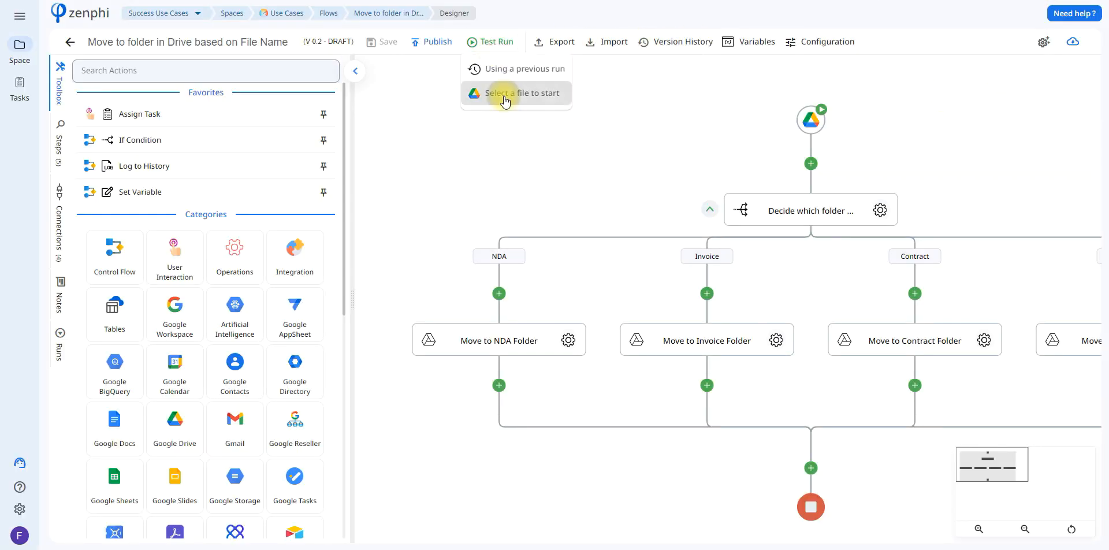
# Step: Launch a test run using JohnSmith_Invoice.png so it lands in Invoices
pyautogui.click(518, 92)
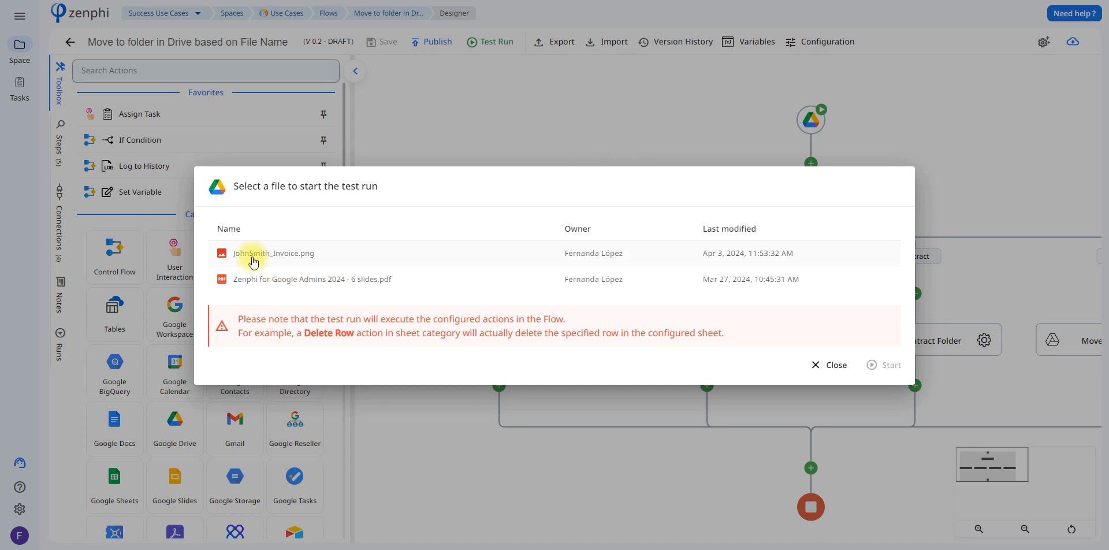
pyautogui.click(274, 254)
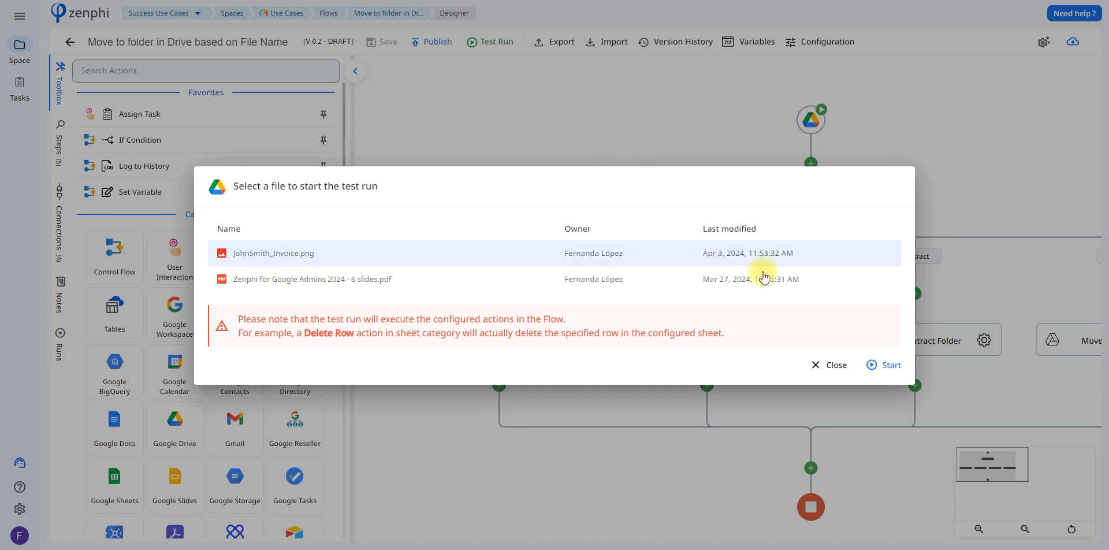
pyautogui.click(890, 364)
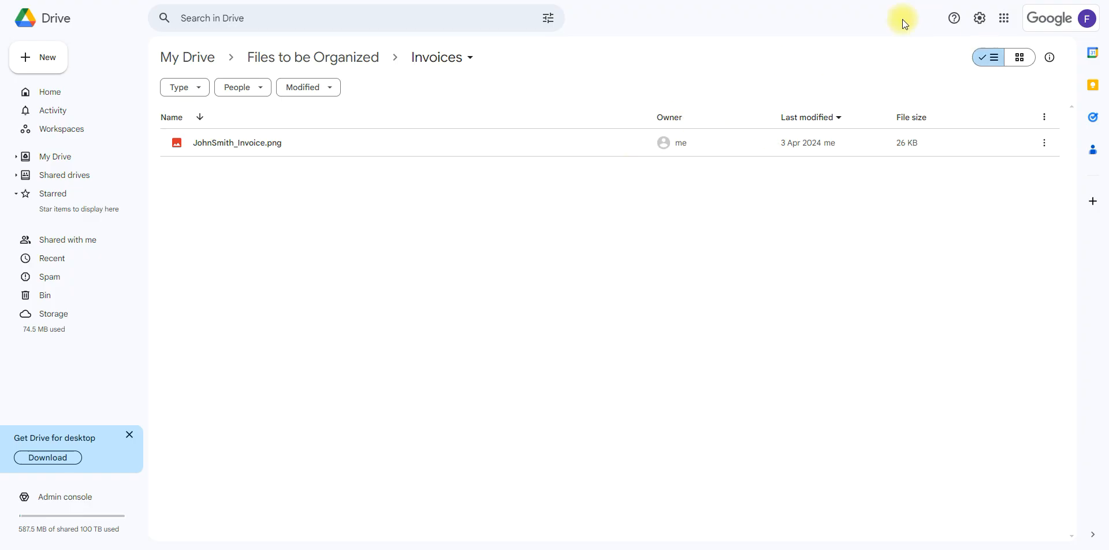
# Step: Return to Files to be Organized showing Other, NDA's, Invoices and Contracts subfolders
pyautogui.click(313, 57)
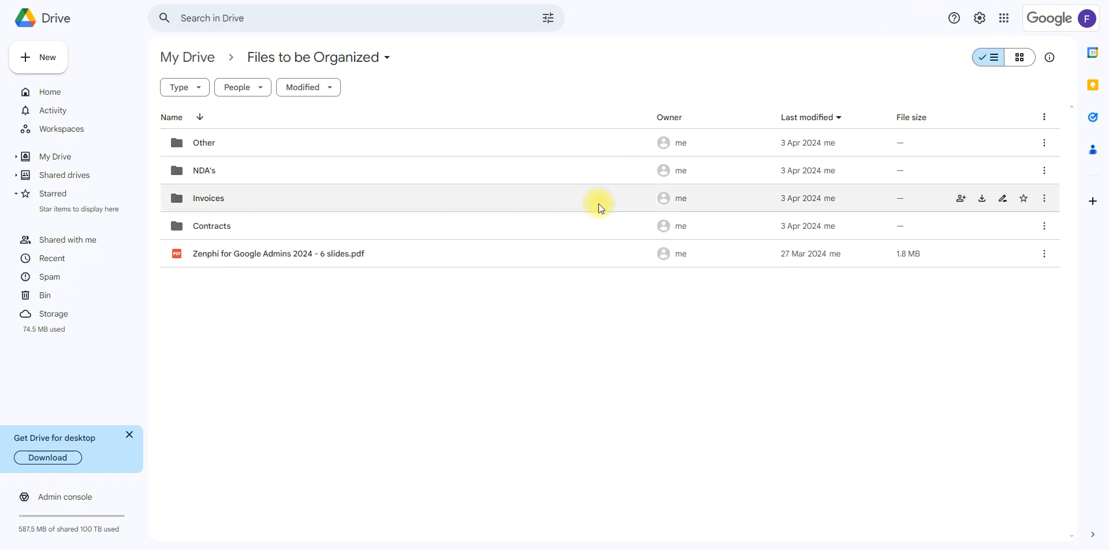
pyautogui.moveTo(256, 253)
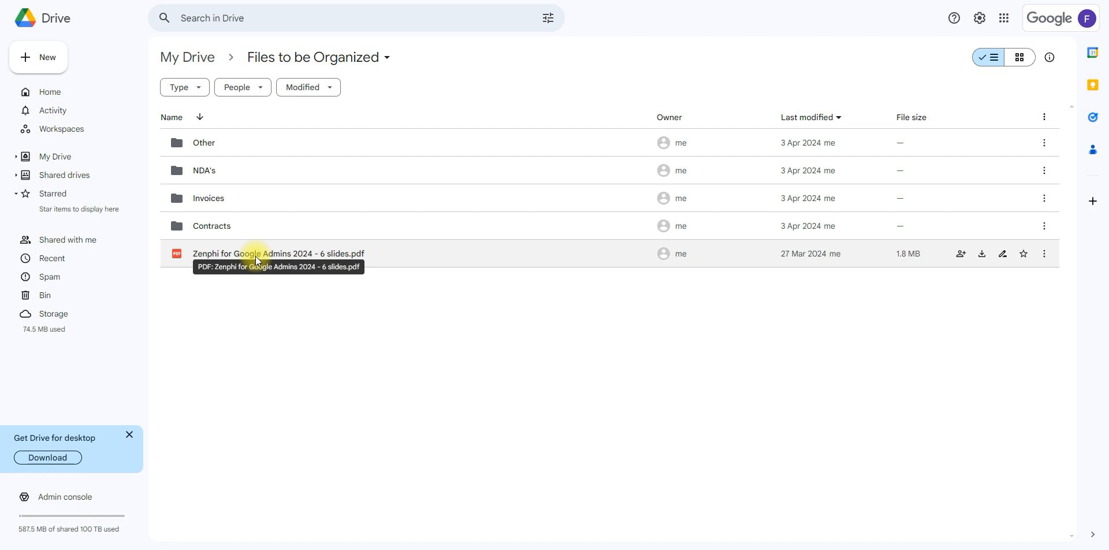
pyautogui.moveTo(523, 87)
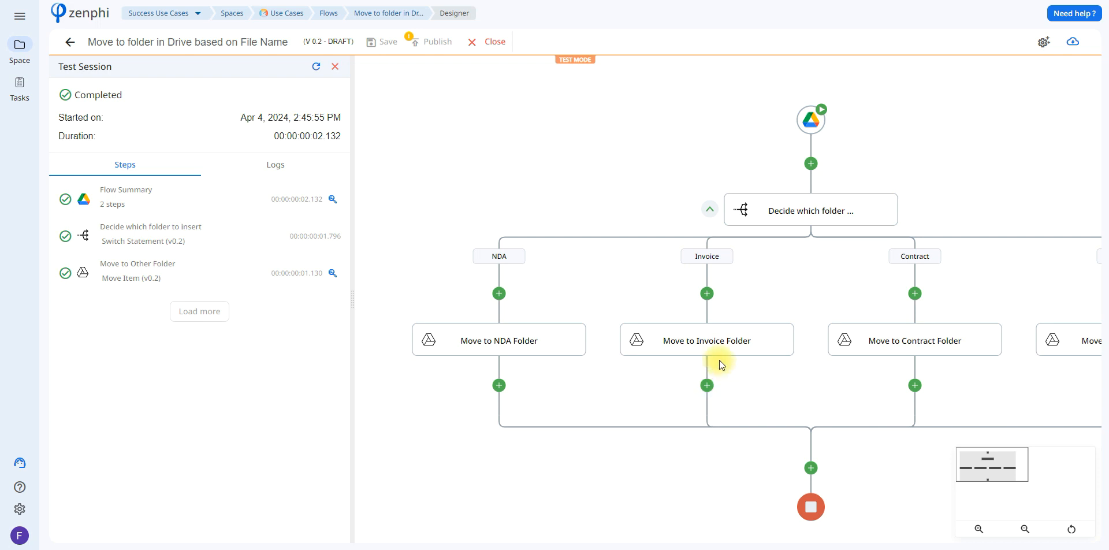
# Step: Close the completed test session and return the flow to the designer for editing
pyautogui.click(335, 67)
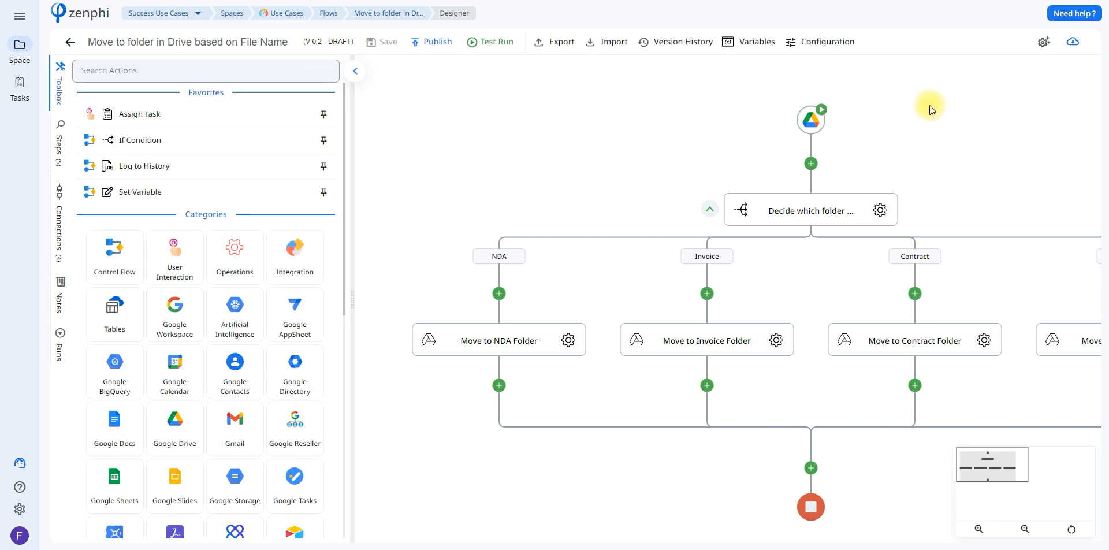